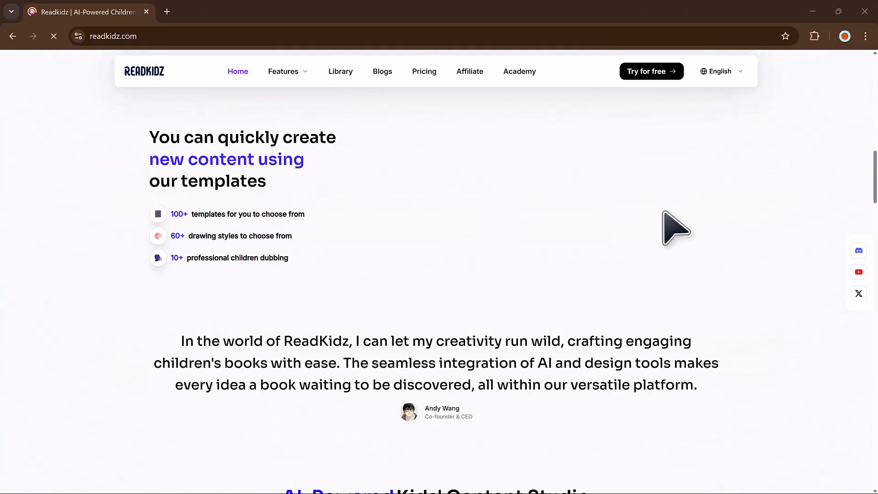
Scroll down through the home dashboard's listed content
scroll("down", 3)
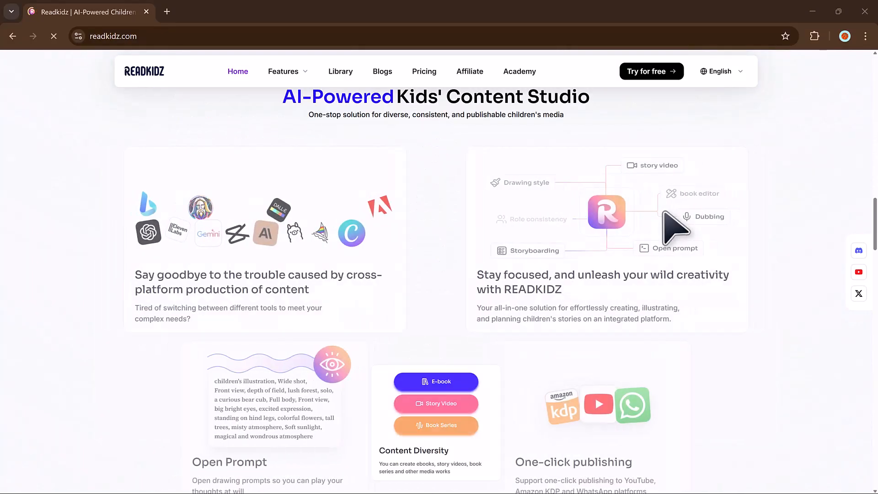
scroll("down", 3)
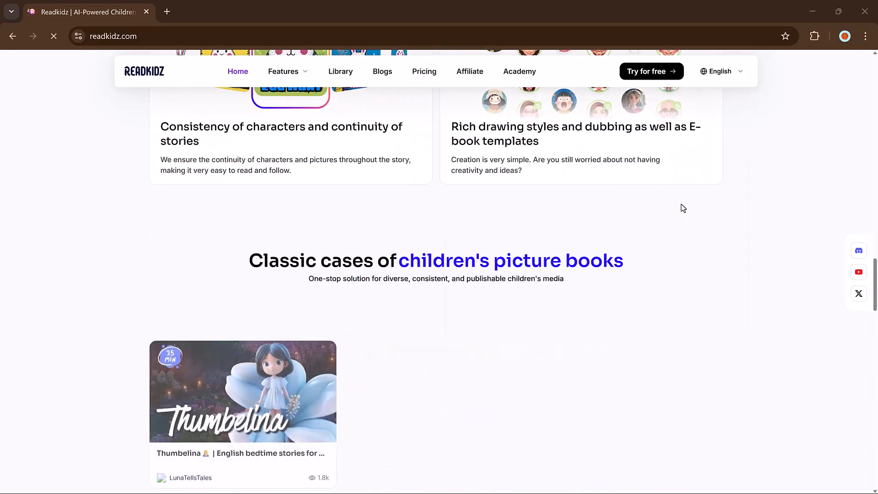
scroll("down", 3)
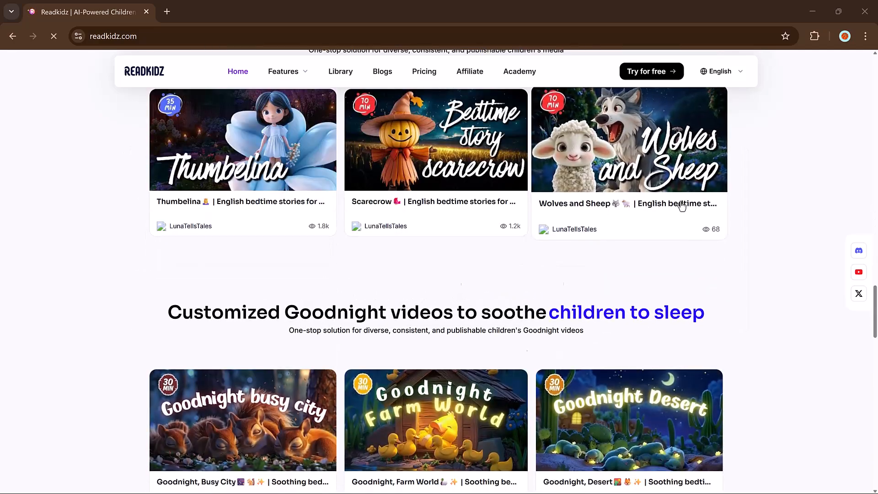
scroll("down", 3)
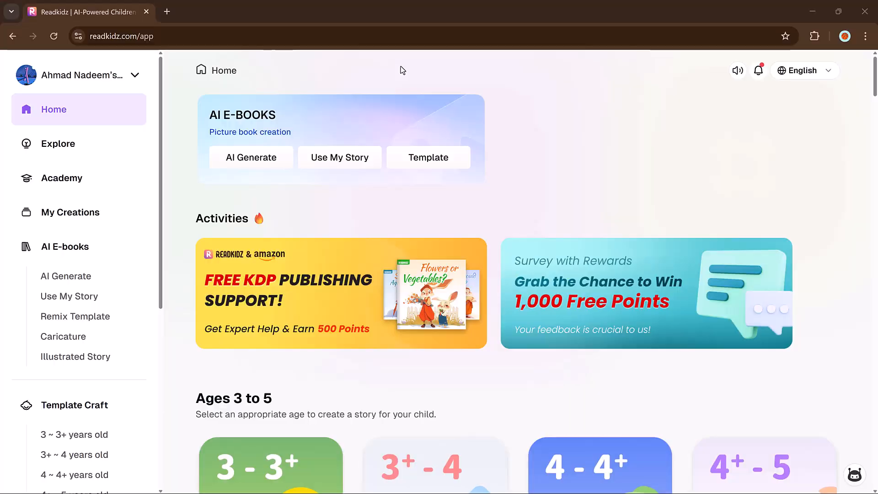
mouse_move(410, 93)
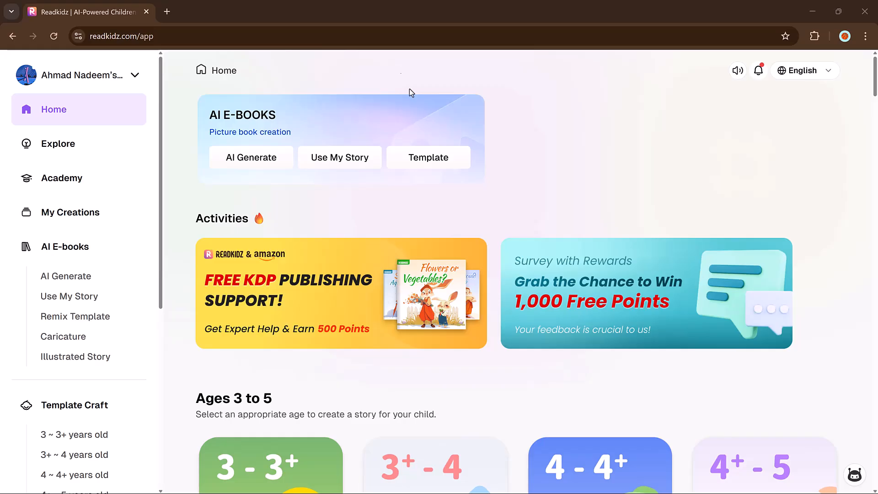
scroll("down", 3)
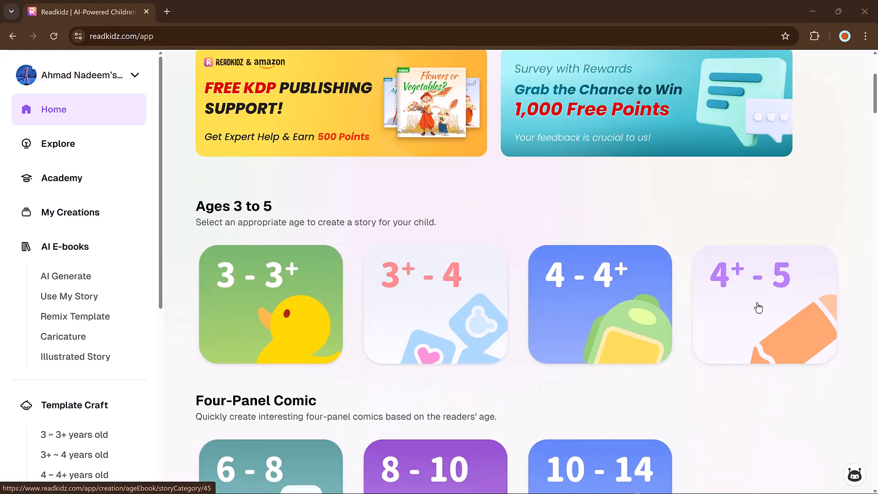
scroll("down", 3)
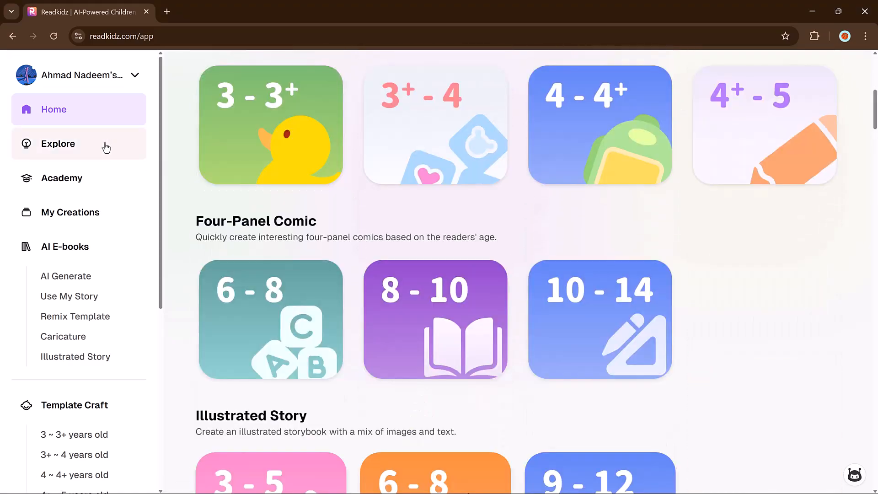
Browse the Explore gallery of community books and comics, then go to My Creations
left_click(58, 143)
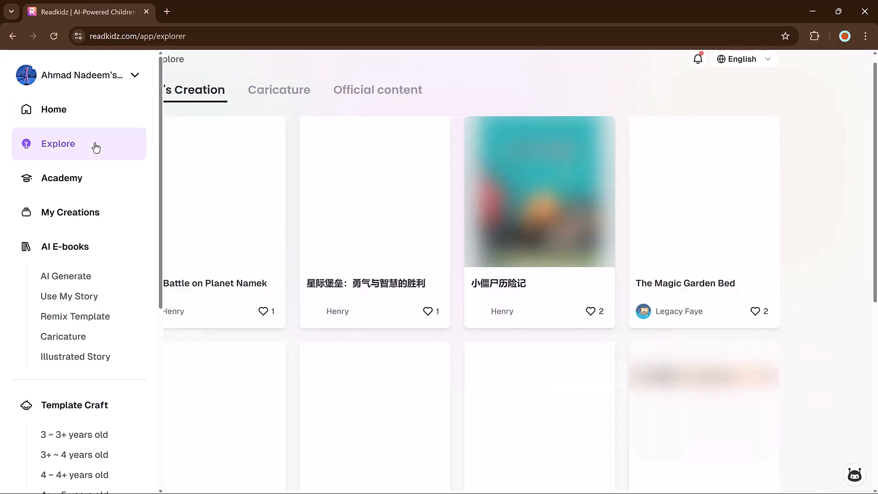
scroll("down", 3)
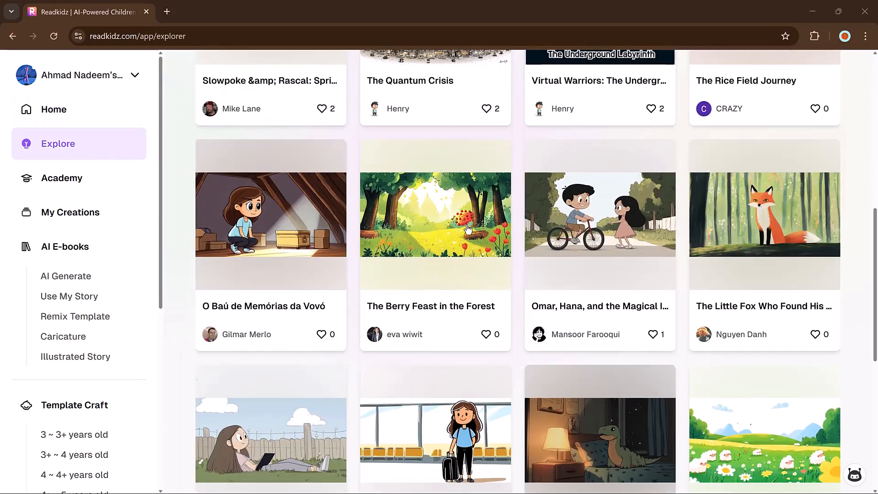
scroll("down", 3)
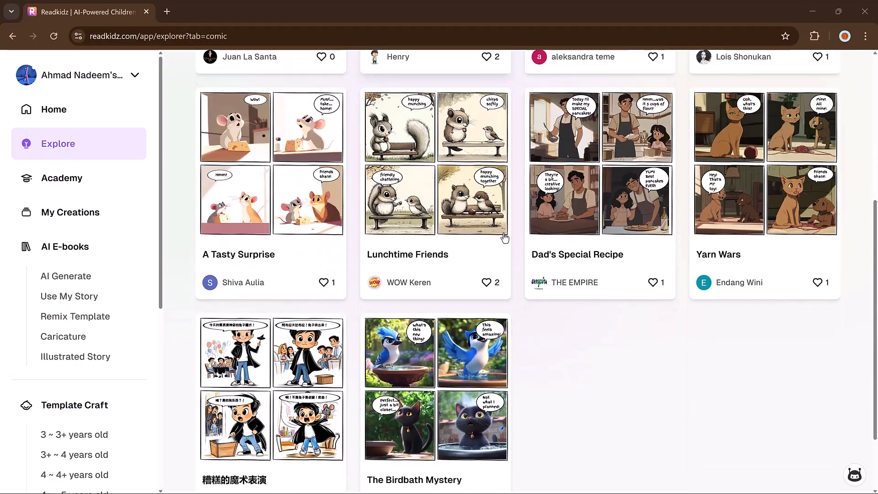
left_click(70, 212)
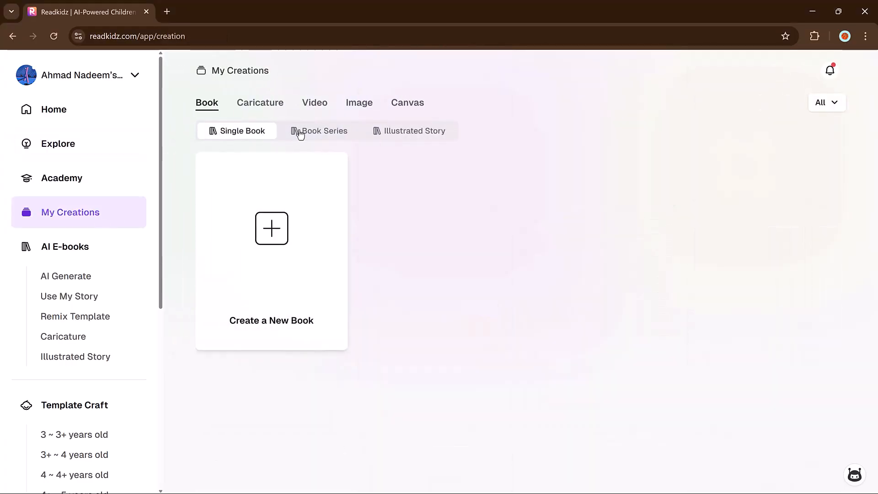
Check the empty Illustrated Story and Single Book tabs, then return to the home page
left_click(414, 129)
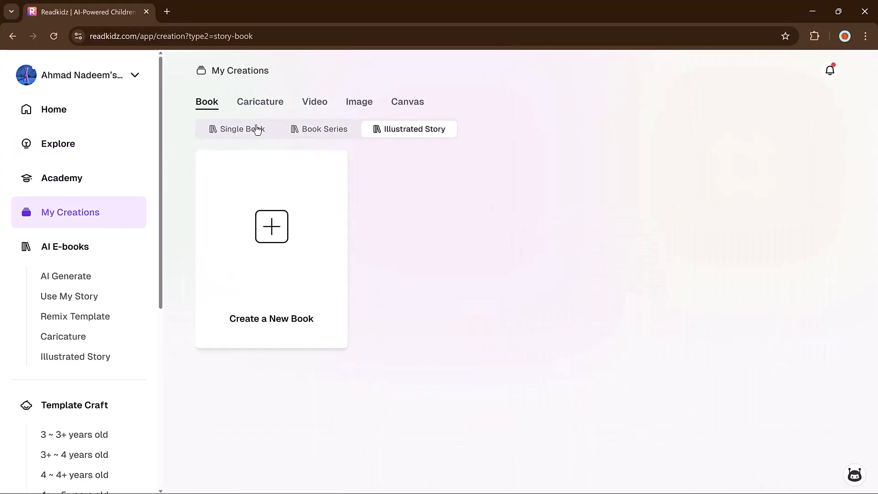
left_click(242, 129)
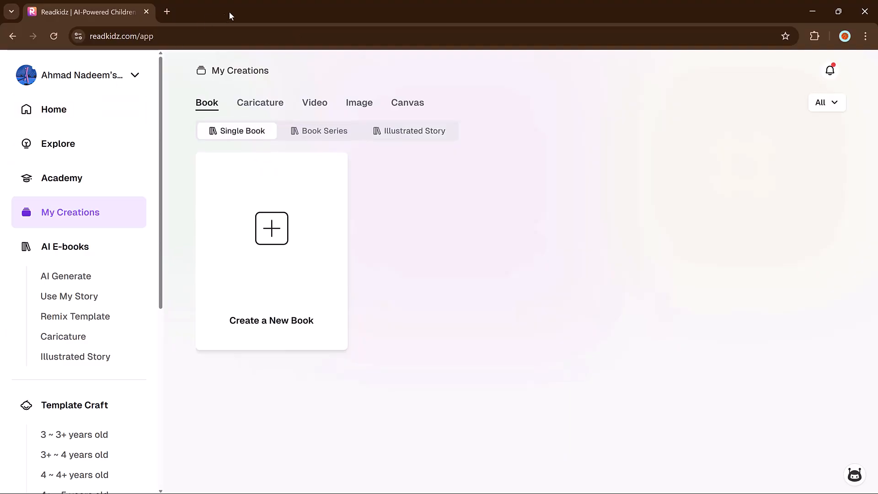
left_click(53, 109)
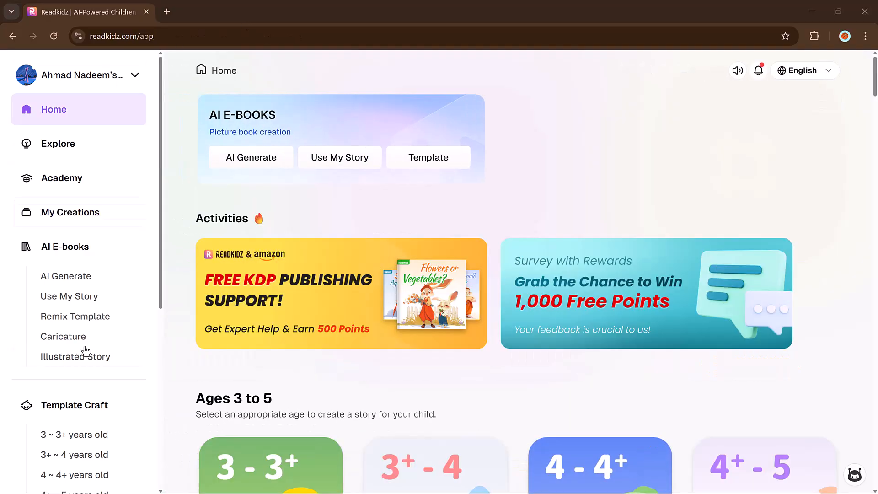
Start a new AI-generated book from AI Generate under AI E-books
left_click(251, 157)
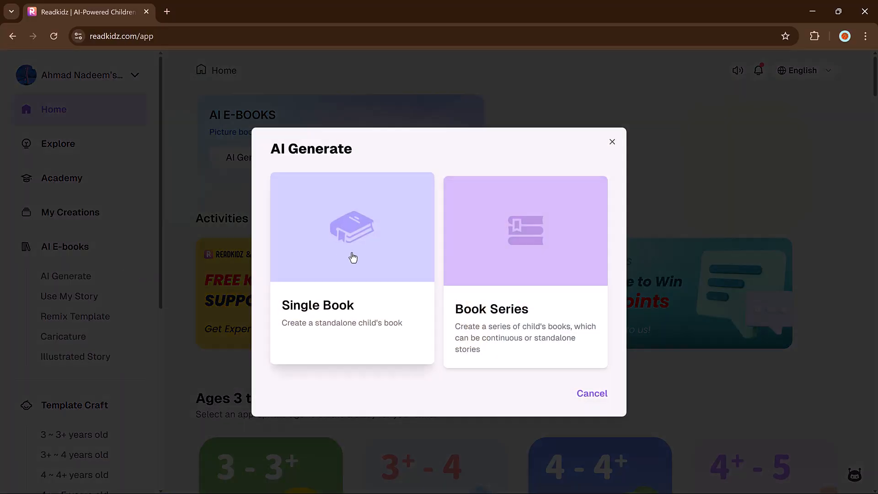
mouse_move(313, 261)
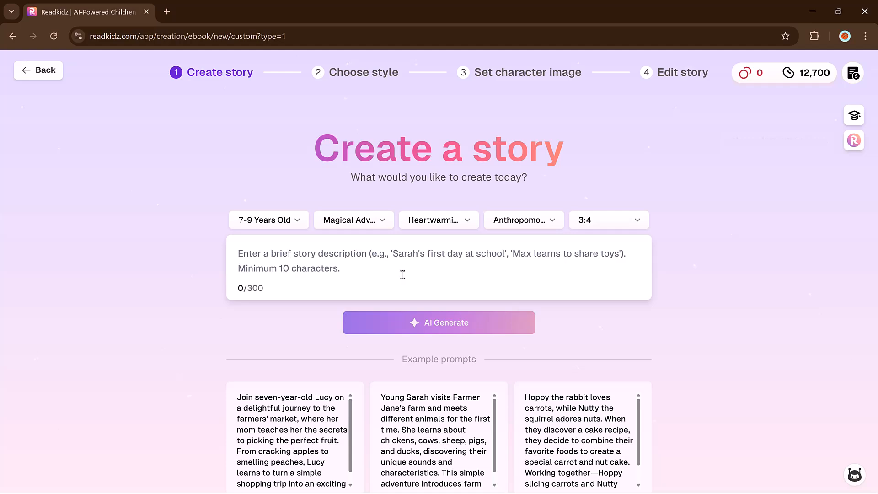
Review the Reader Age, Story Type, Writing Style and character type dropdown options
left_click(268, 220)
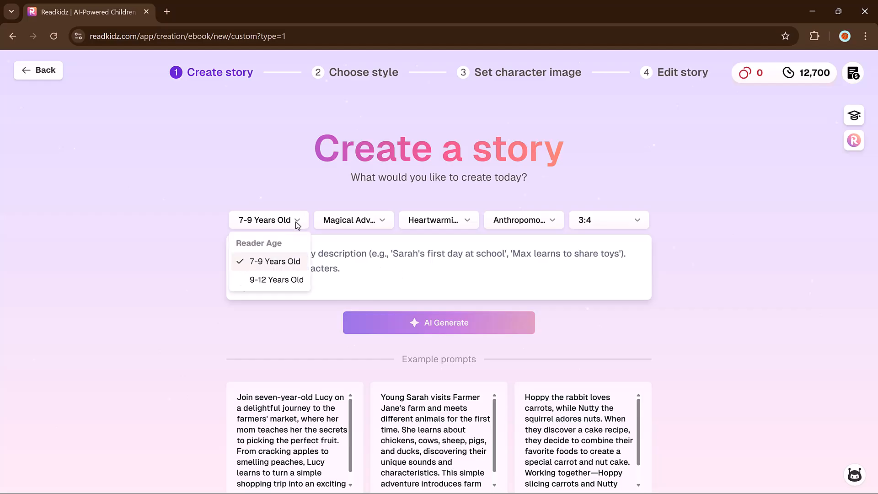
mouse_move(283, 265)
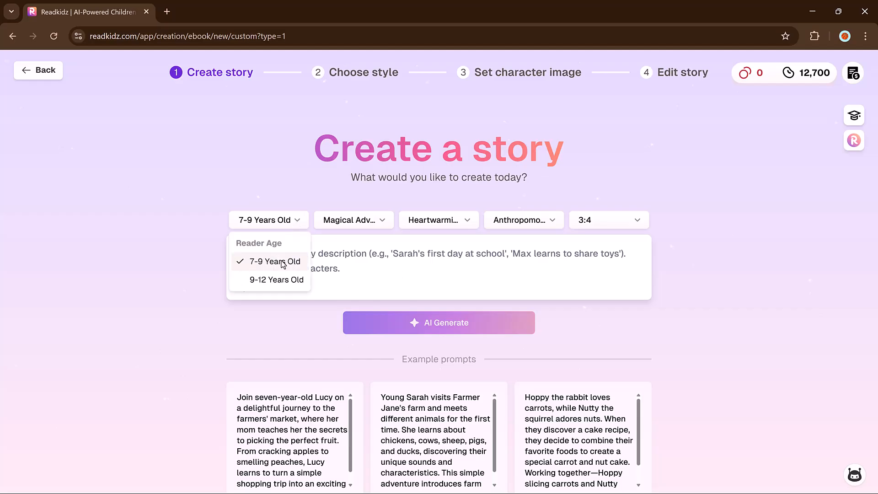
mouse_move(376, 225)
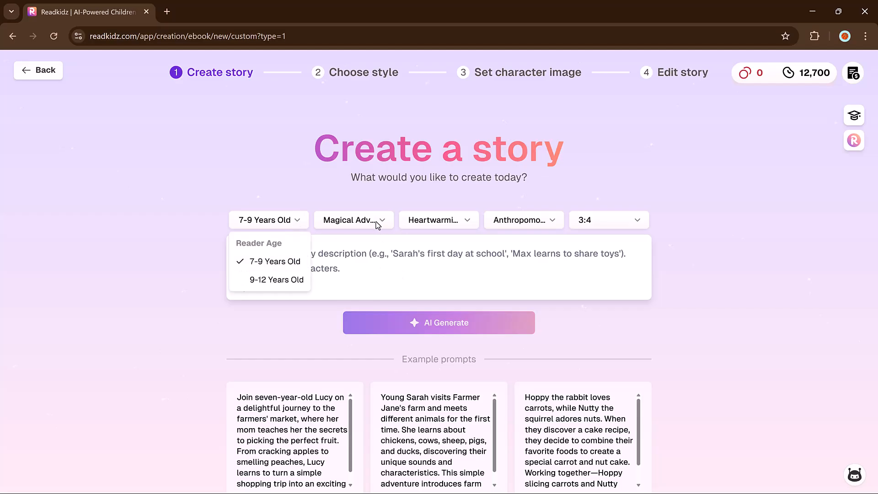
left_click(353, 220)
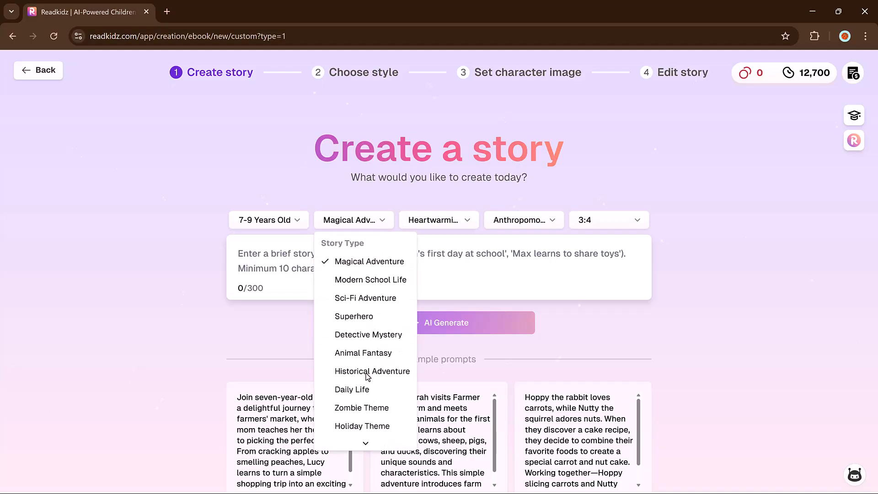
left_click(438, 220)
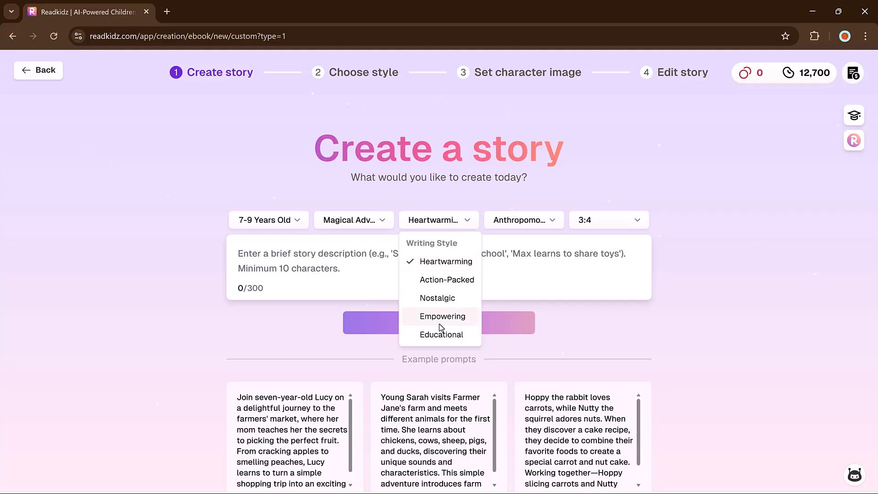
mouse_move(455, 233)
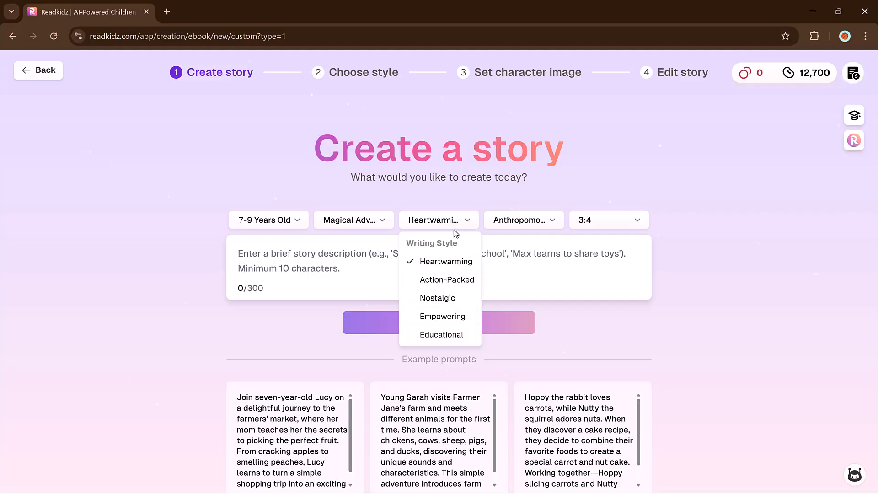
left_click(523, 220)
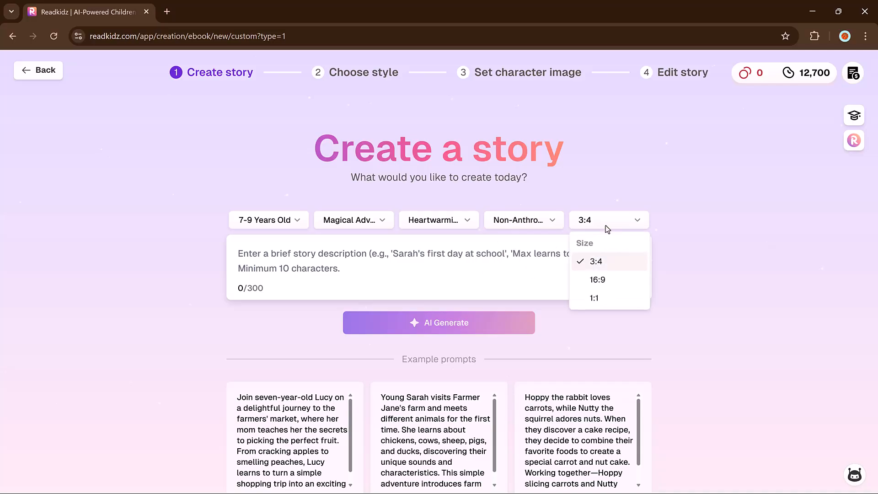
mouse_move(596, 286)
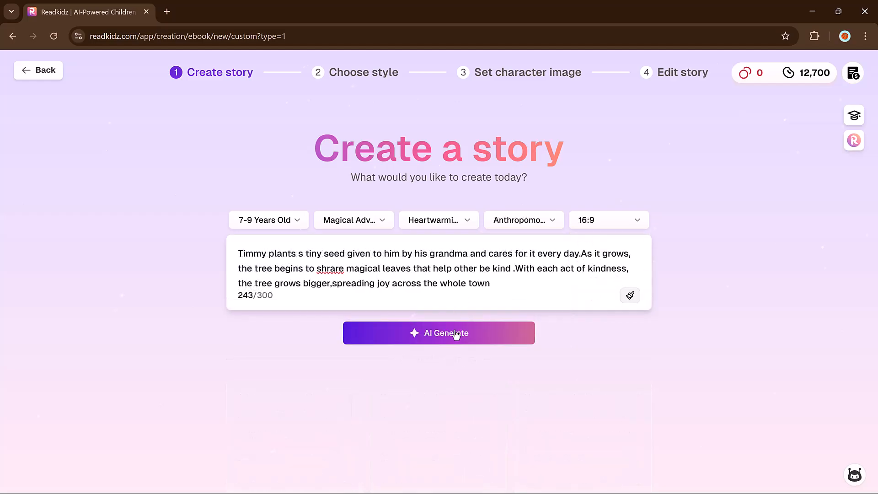
Generate the full original story from the description and read through its text
left_click(455, 333)
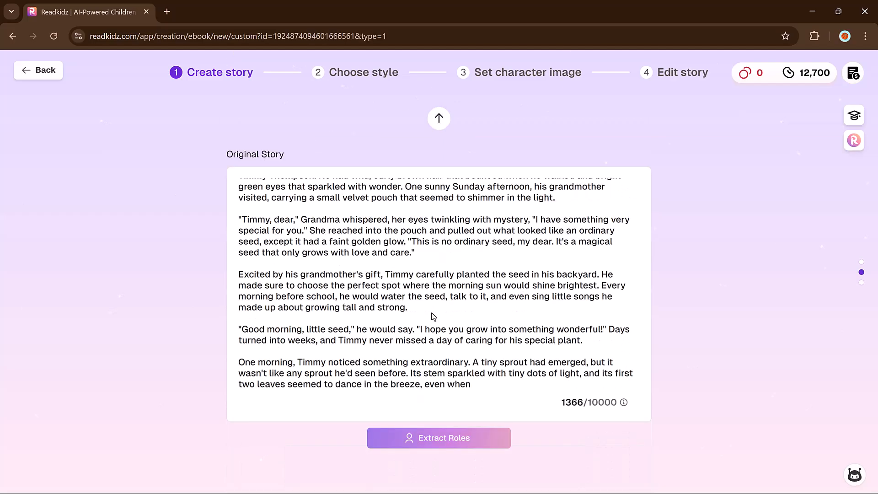
scroll("down", 3)
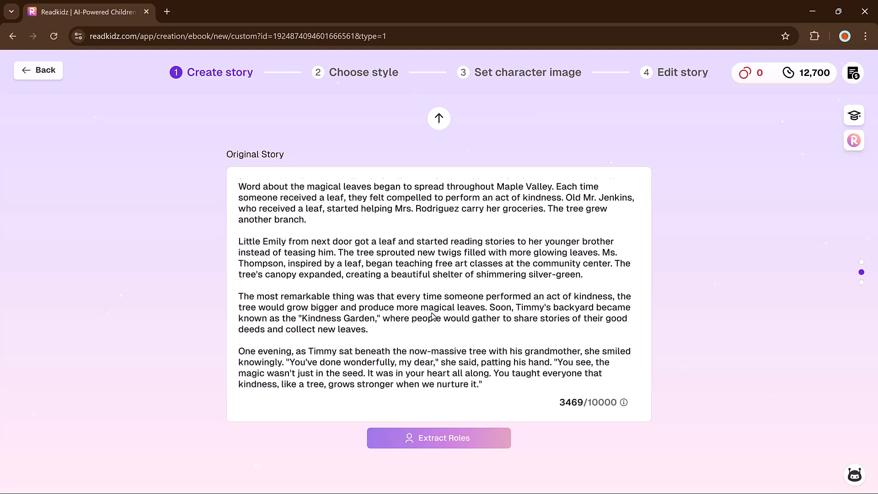
scroll("down", 3)
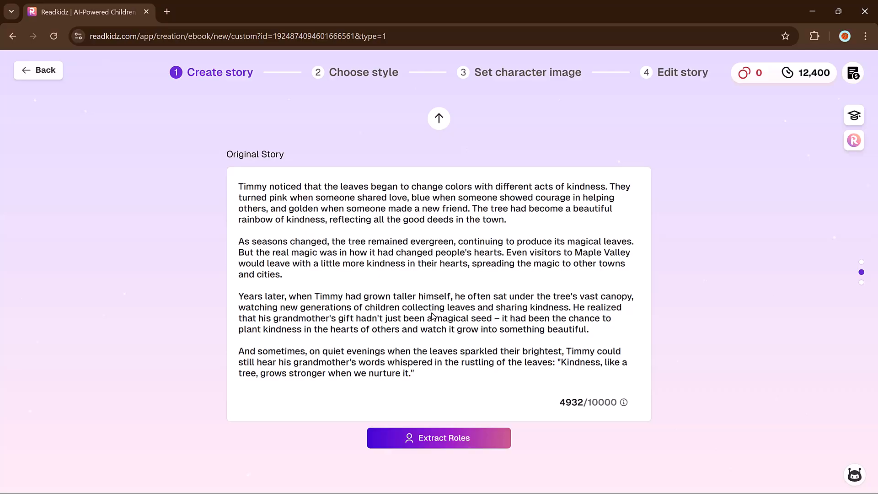
Extract the story's characters, accept the list and confirm the protagonist's role
left_click(439, 450)
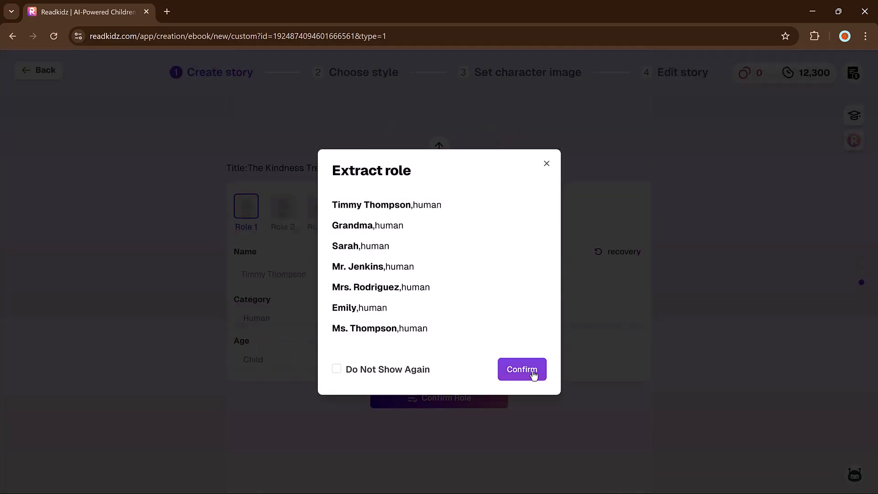
left_click(521, 369)
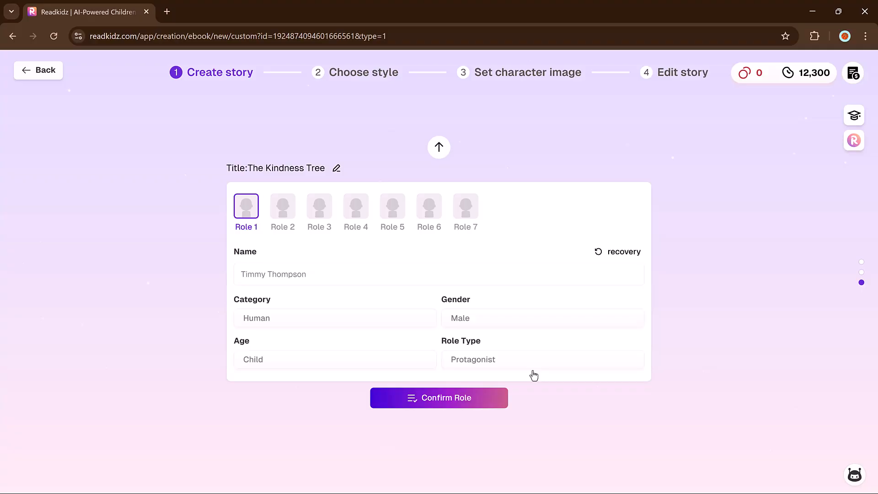
mouse_move(471, 393)
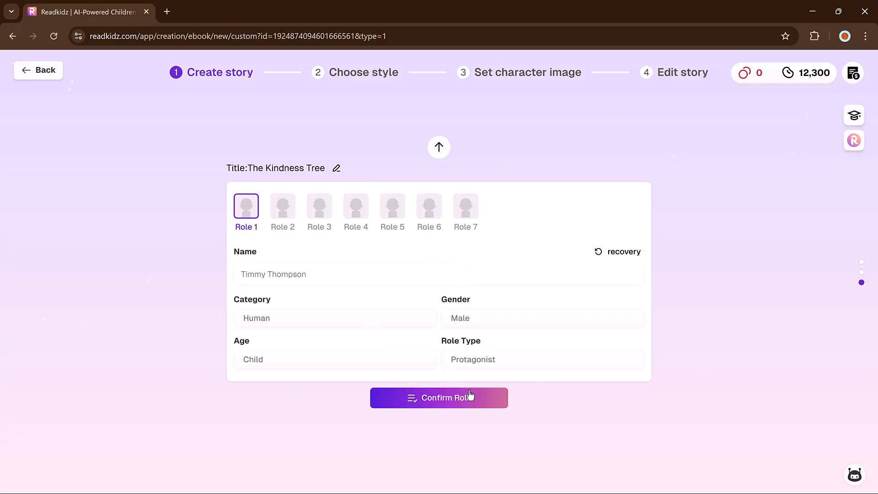
left_click(439, 398)
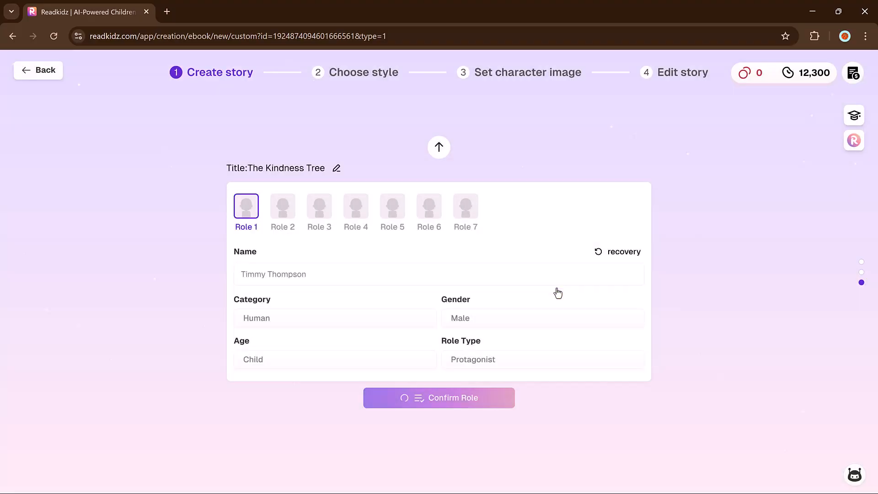
left_click(439, 398)
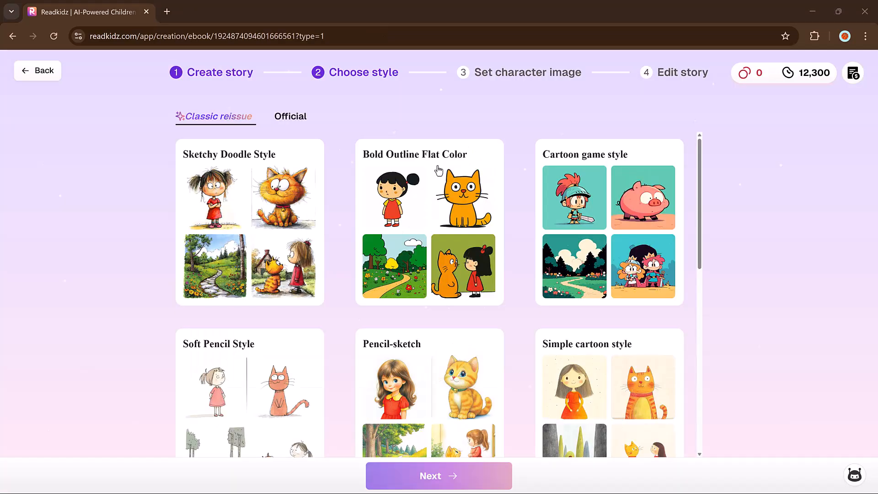
Select Sketchy Doodle Style from the gallery and advance to the character image step
scroll("down", 3)
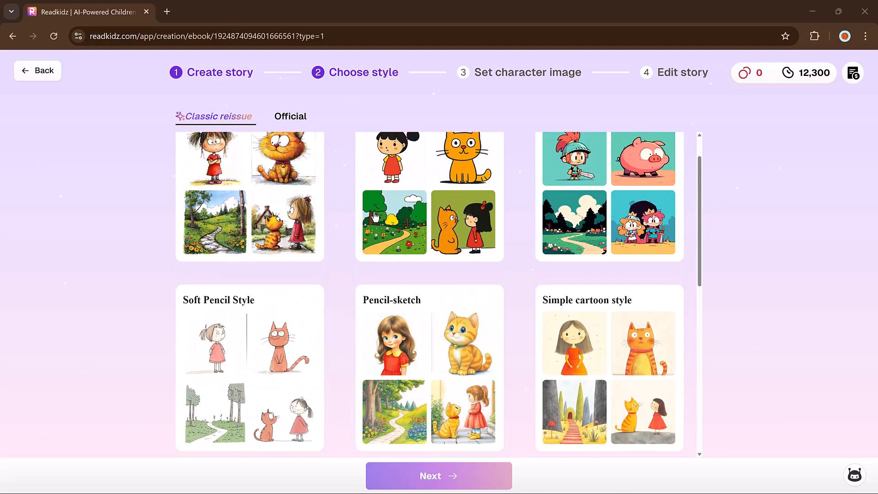
mouse_move(445, 188)
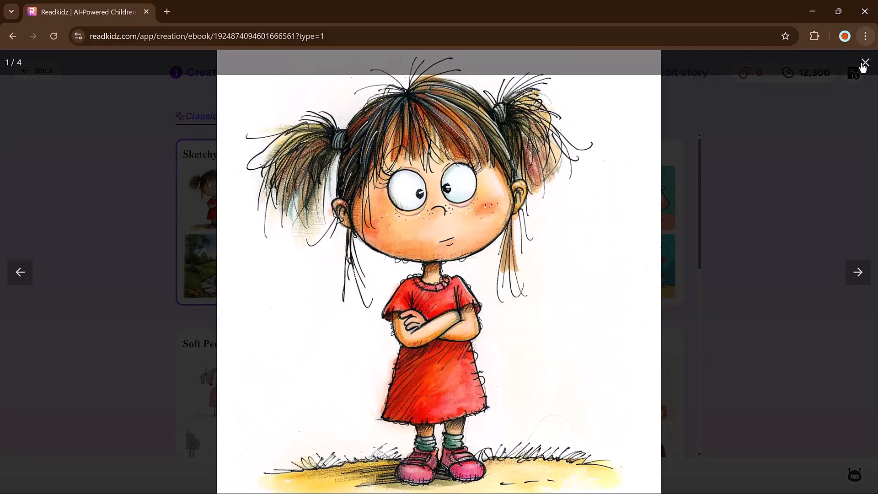
left_click(865, 62)
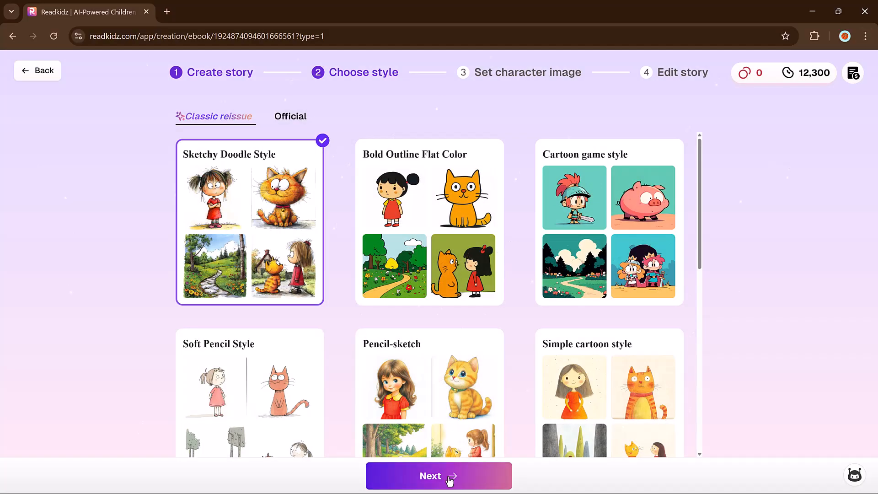
left_click(436, 489)
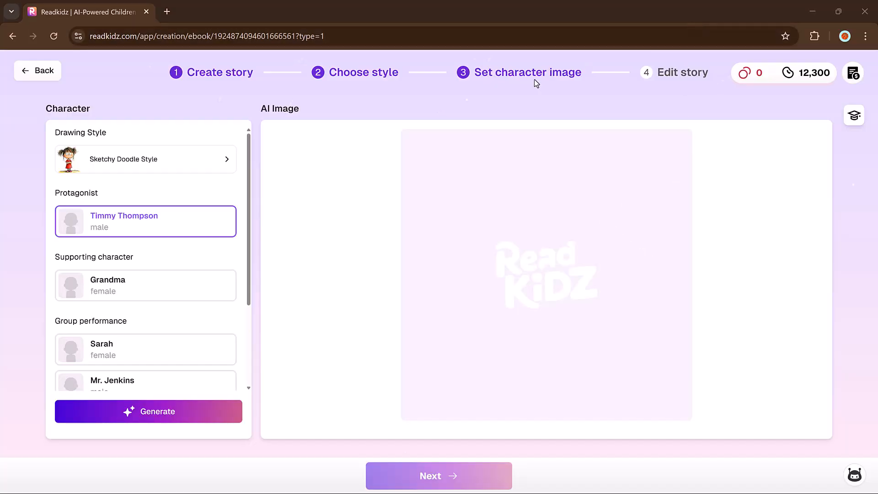
left_click(146, 221)
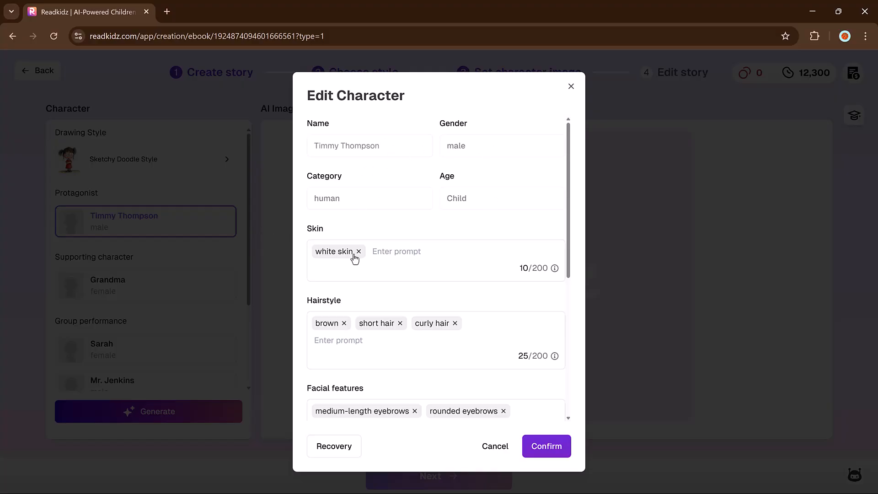
scroll("down", 3)
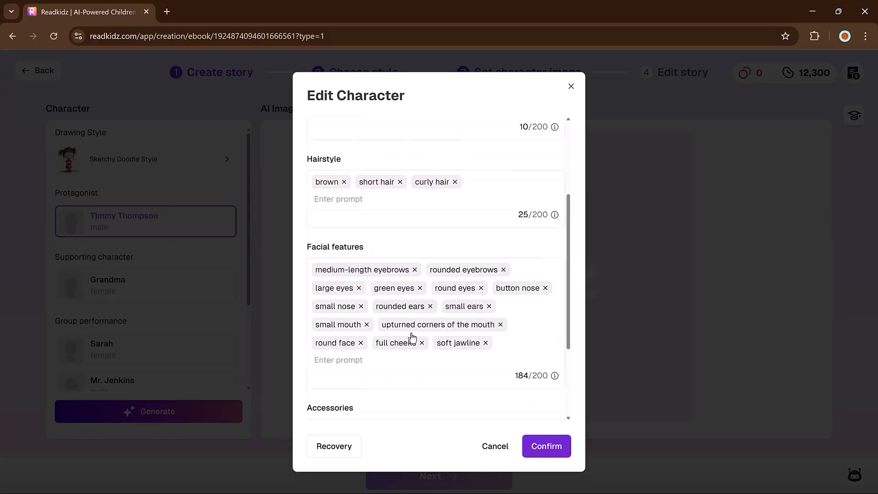
scroll("down", 3)
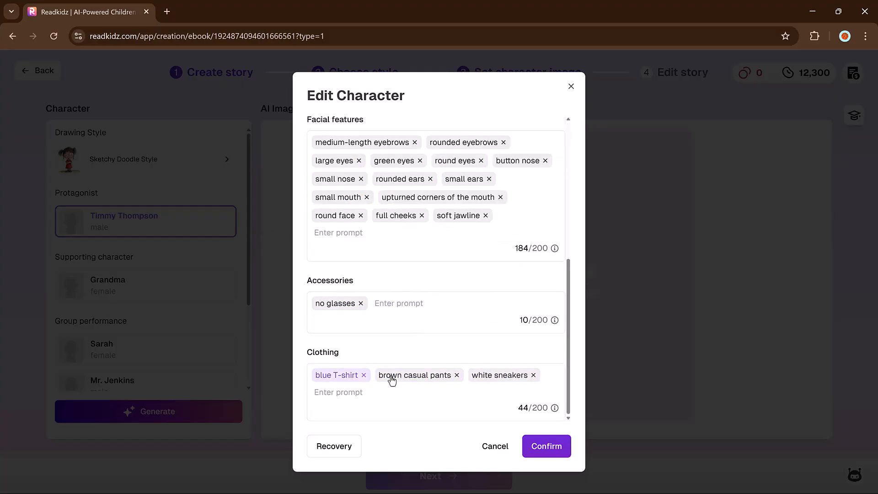
left_click(546, 446)
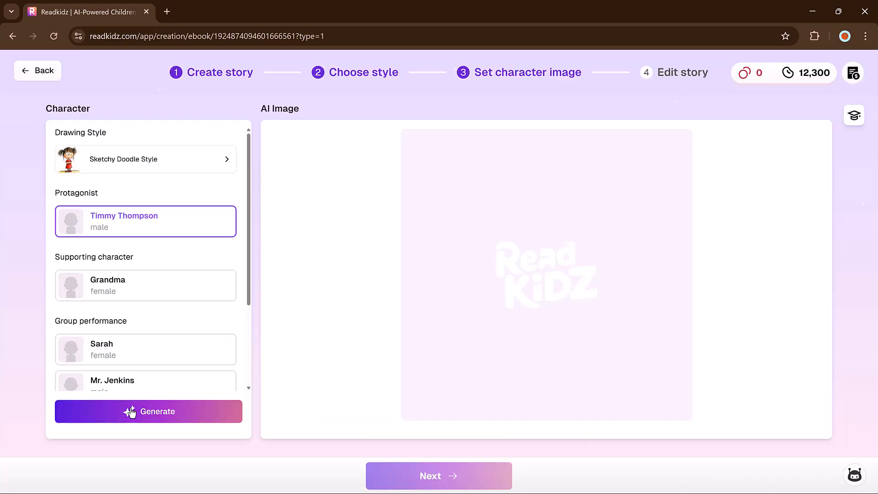
Generate Sketchy Doodle portraits of Timmy Thompson and continue past character images
left_click(149, 411)
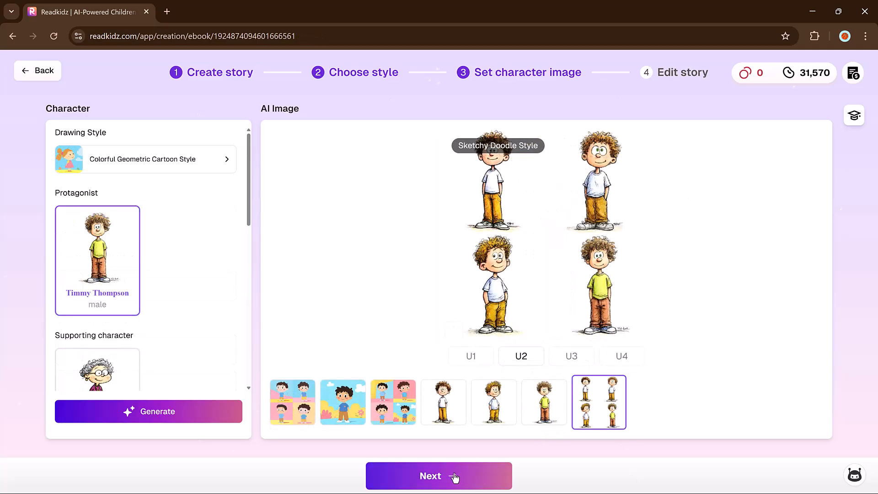
left_click(438, 475)
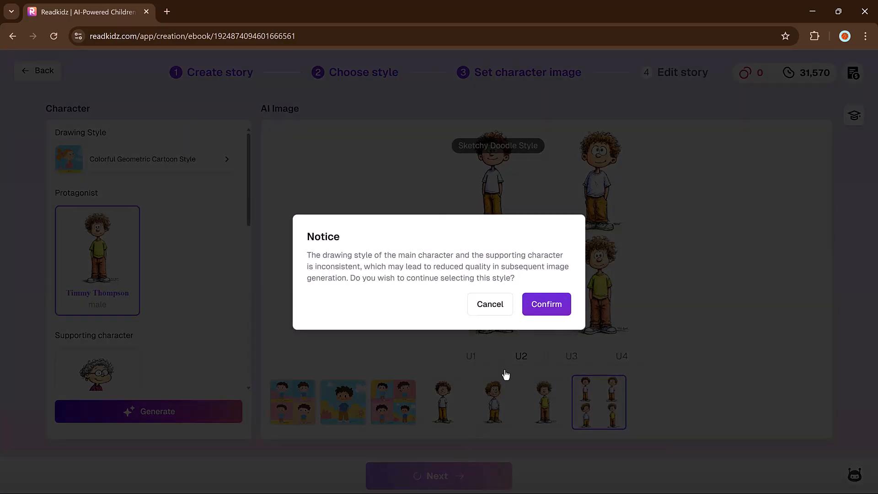
Accept the drawing style warning, review the 25-page storyboard and proceed to page illustrations
left_click(547, 304)
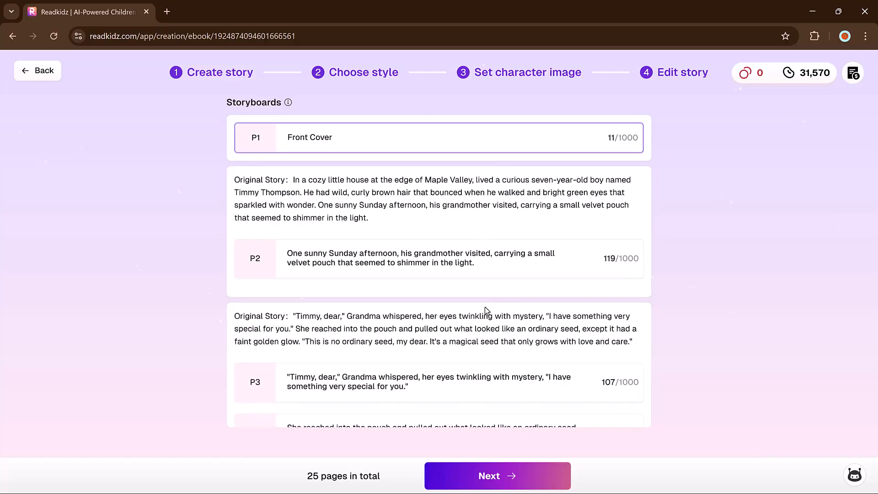
scroll("down", 3)
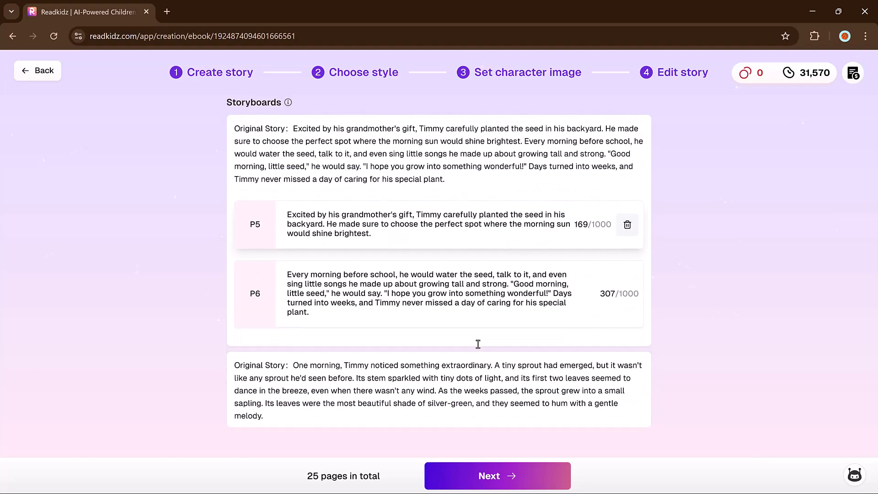
scroll("up", 3)
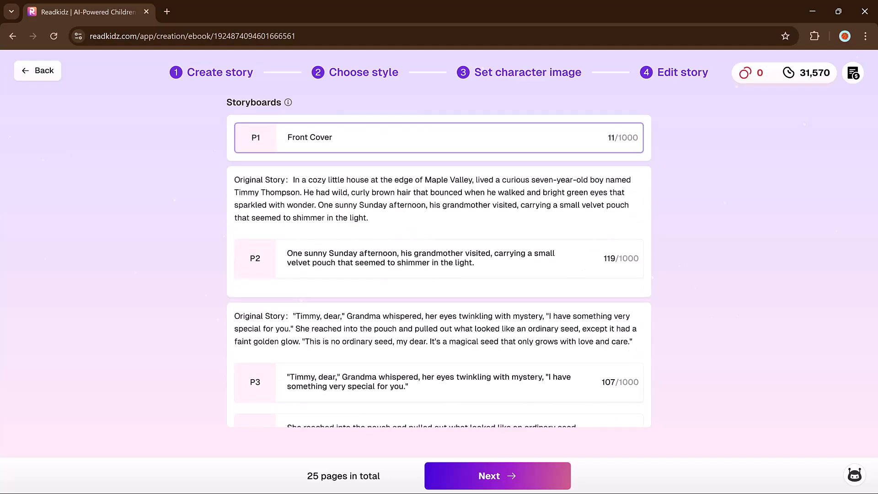
mouse_move(509, 476)
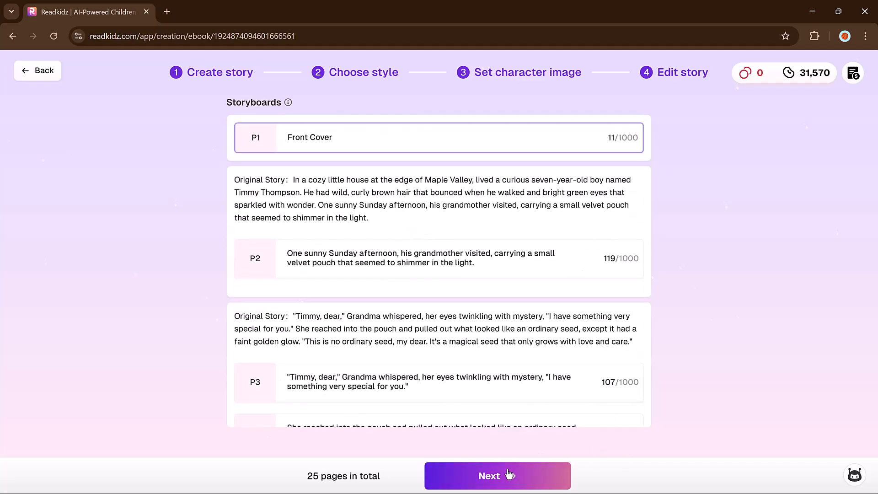
left_click(498, 476)
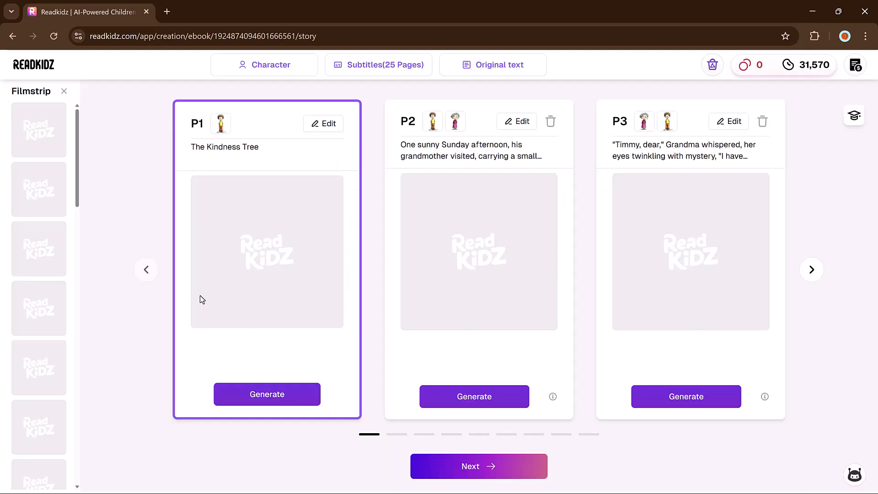
mouse_move(317, 269)
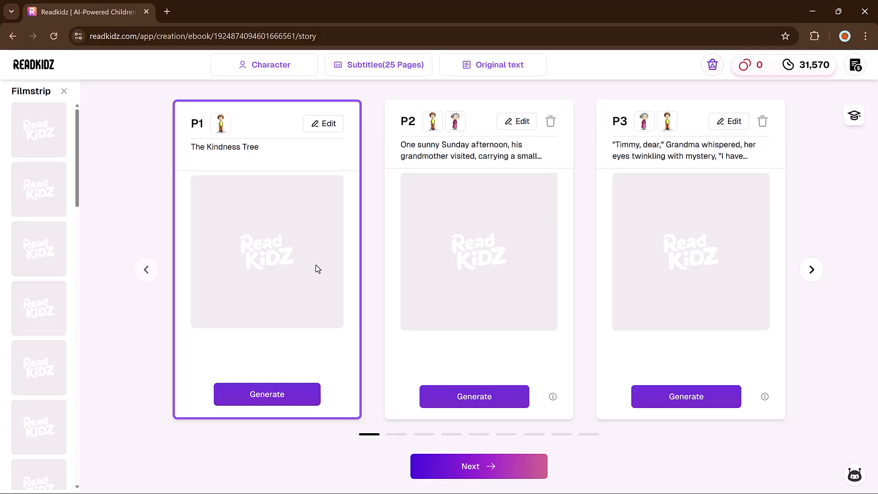
mouse_move(323, 128)
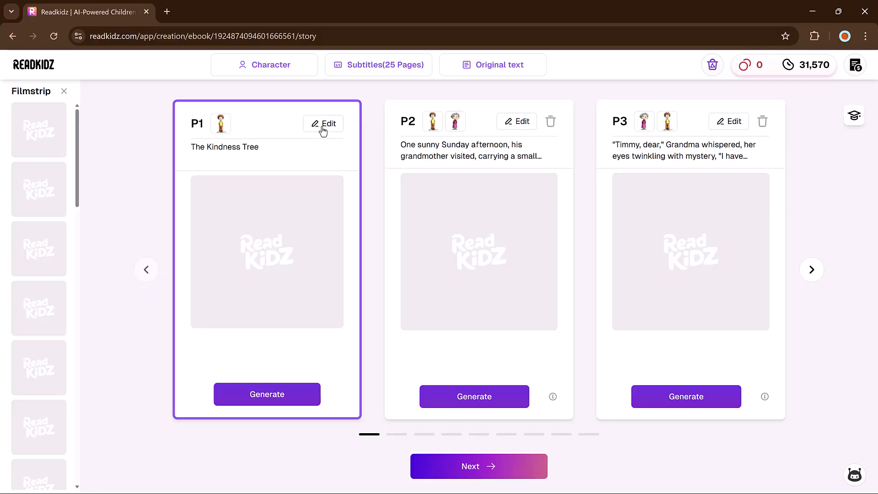
Generate the cover illustration for P1 'The Kindness Tree' and close its preview
left_click(323, 124)
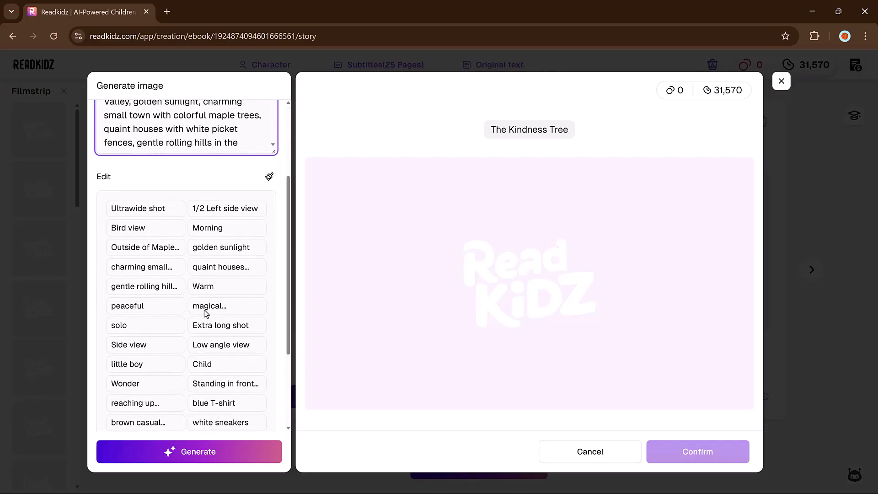
scroll("down", 3)
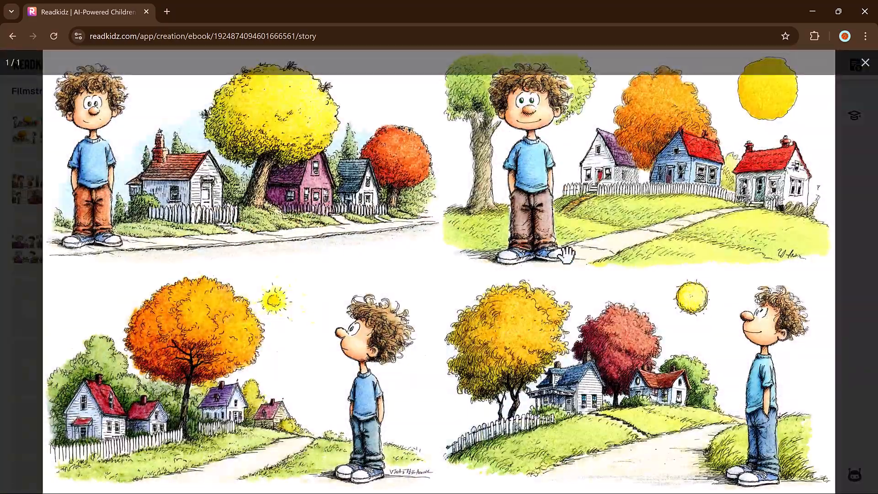
left_click(865, 62)
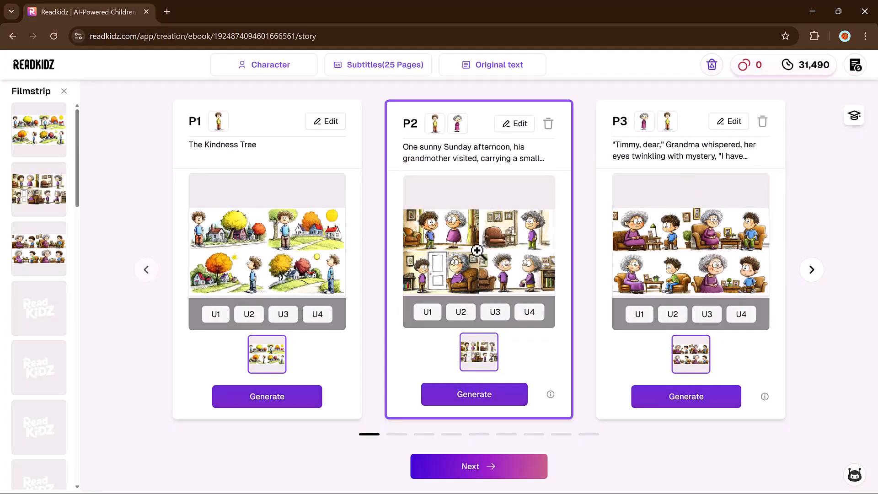
Inspect the page 2 illustration enlarged, then move on to pages 4–6
left_click(478, 251)
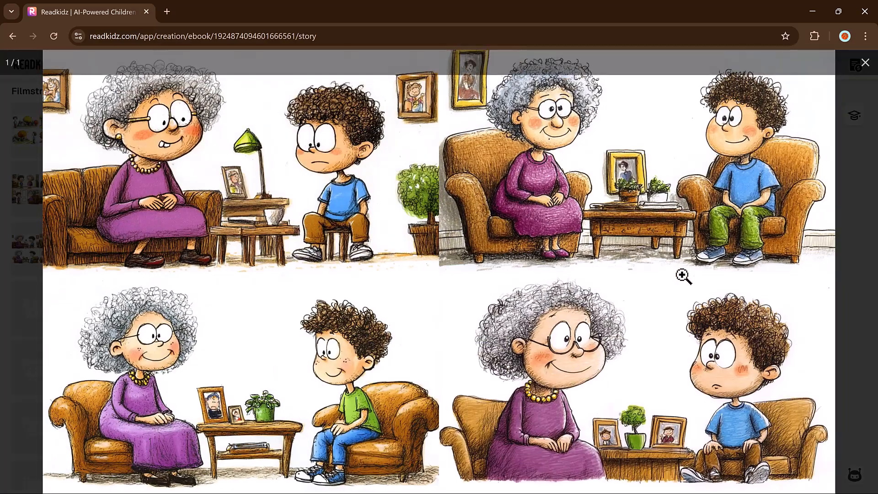
mouse_move(832, 84)
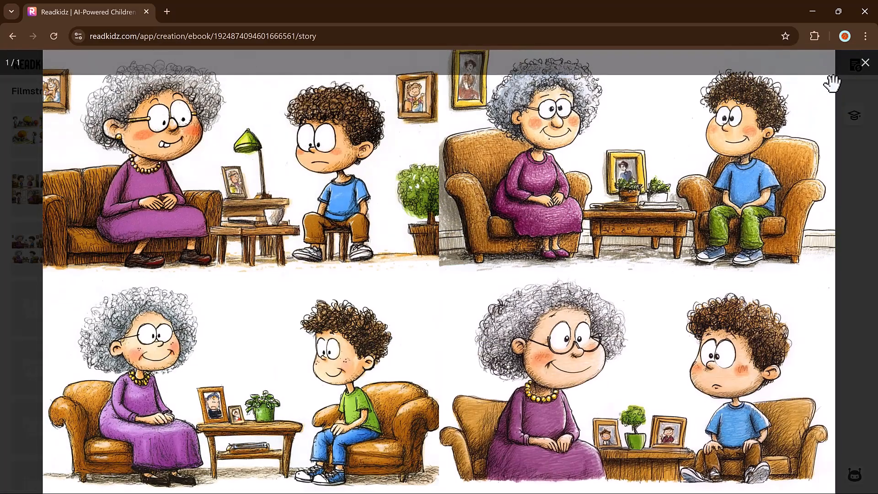
left_click(866, 62)
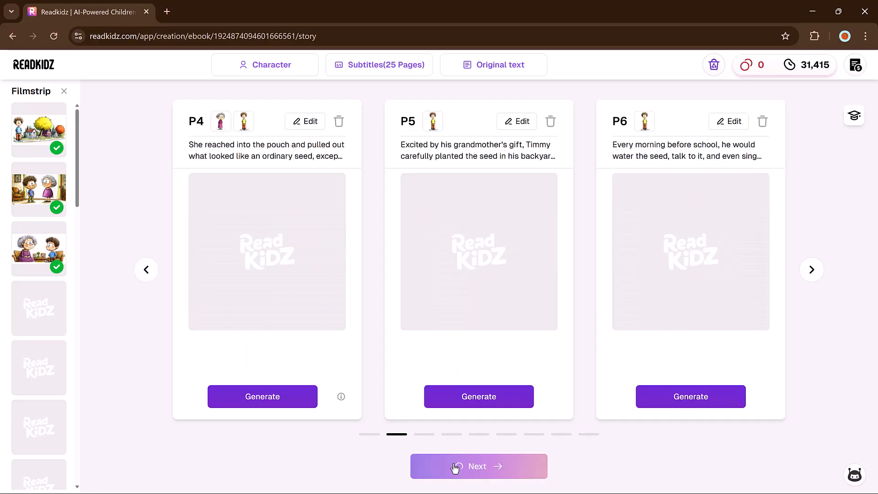
left_click(478, 466)
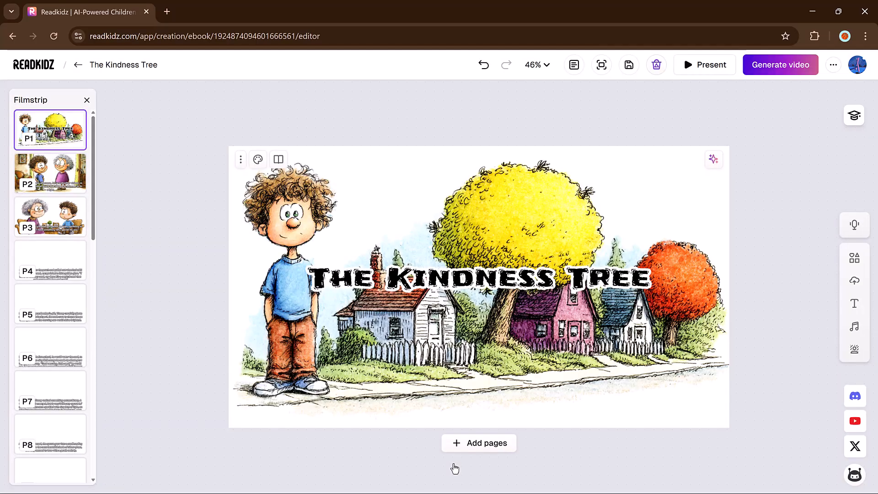
Go to page 4 and show the font size choices for its caption text
left_click(50, 173)
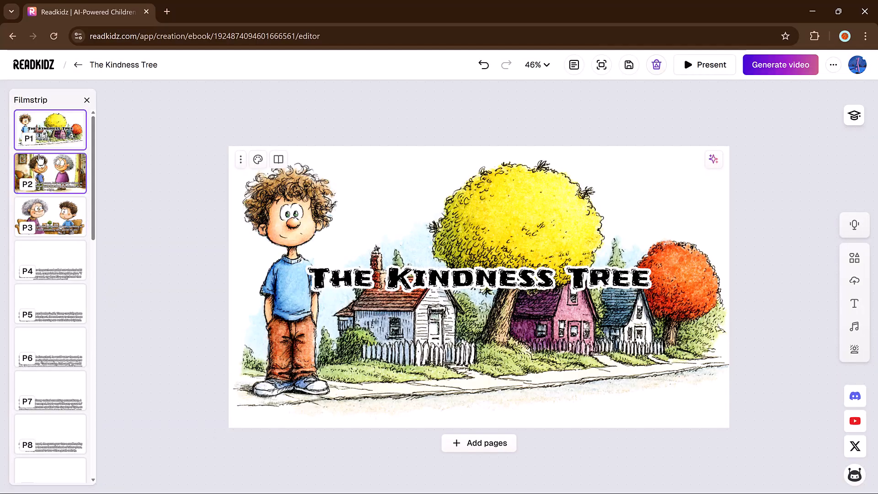
left_click(50, 260)
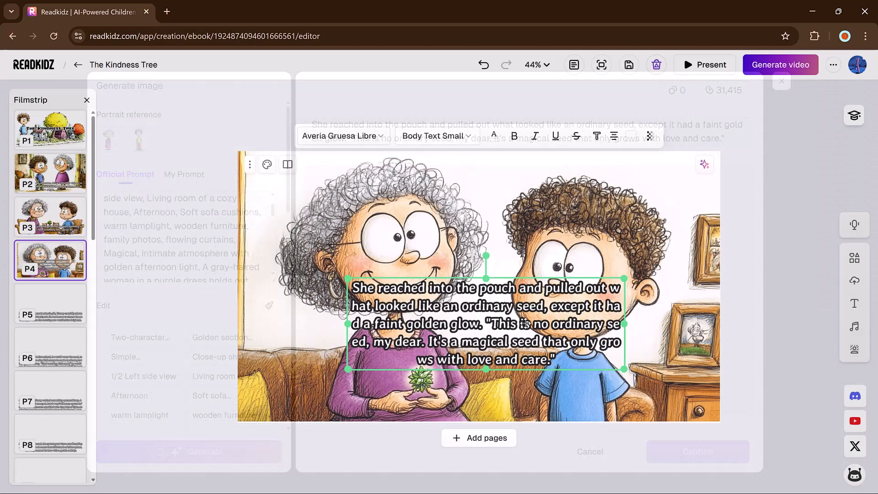
left_click(437, 135)
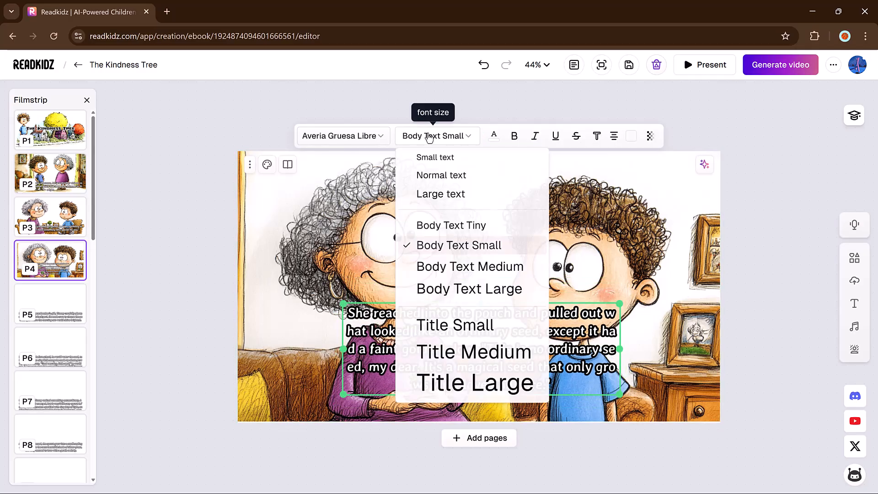
left_click(494, 136)
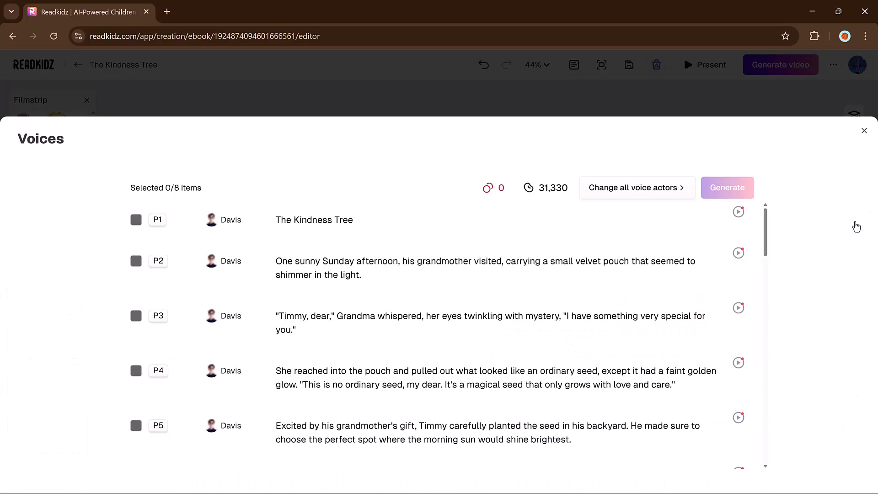
Tick pages P1 and P2 for narration, generate it, browse the voice library, then return to page 2
left_click(136, 261)
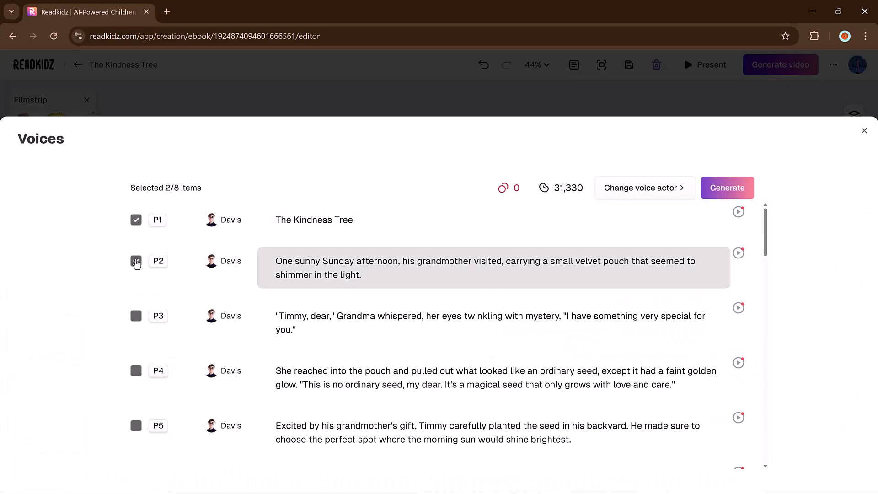
left_click(727, 188)
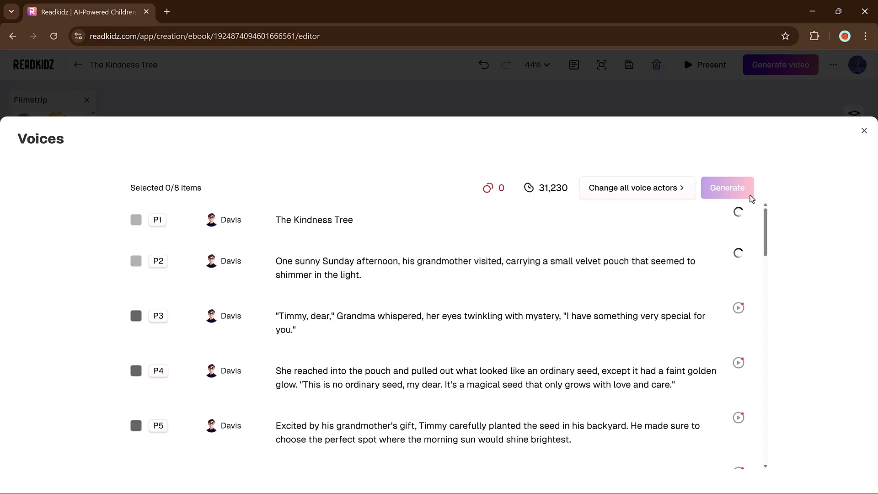
left_click(633, 188)
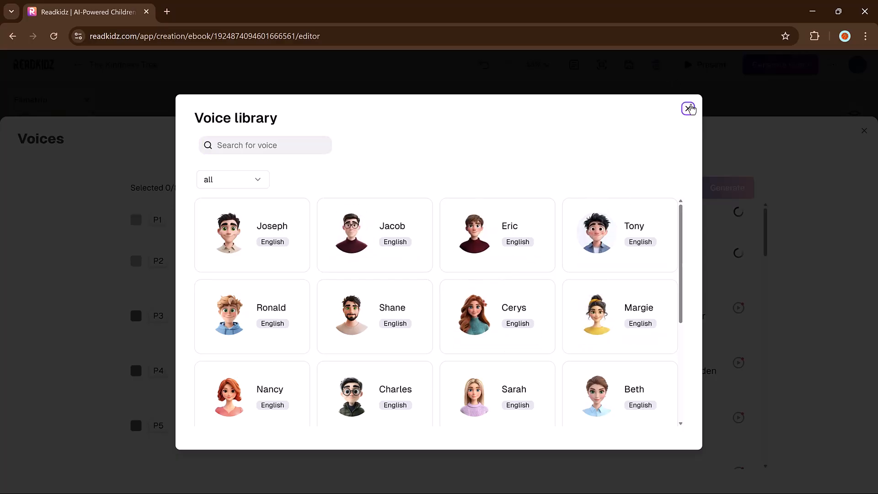
left_click(688, 109)
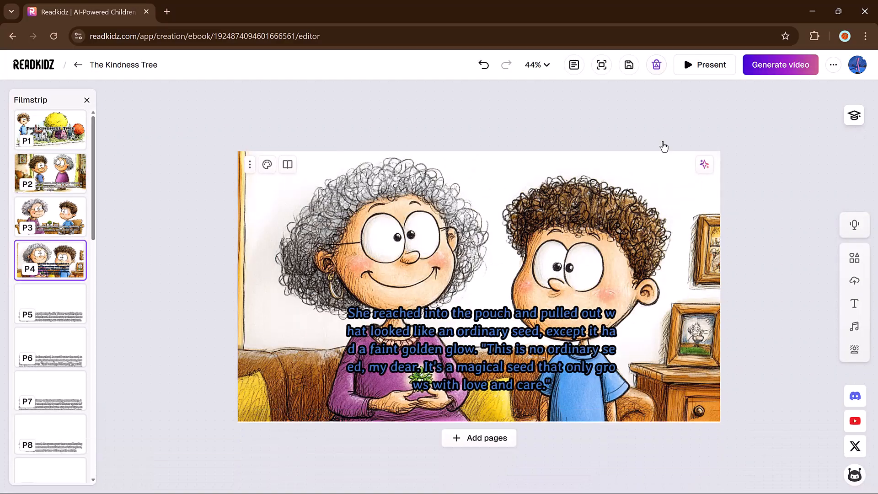
left_click(50, 173)
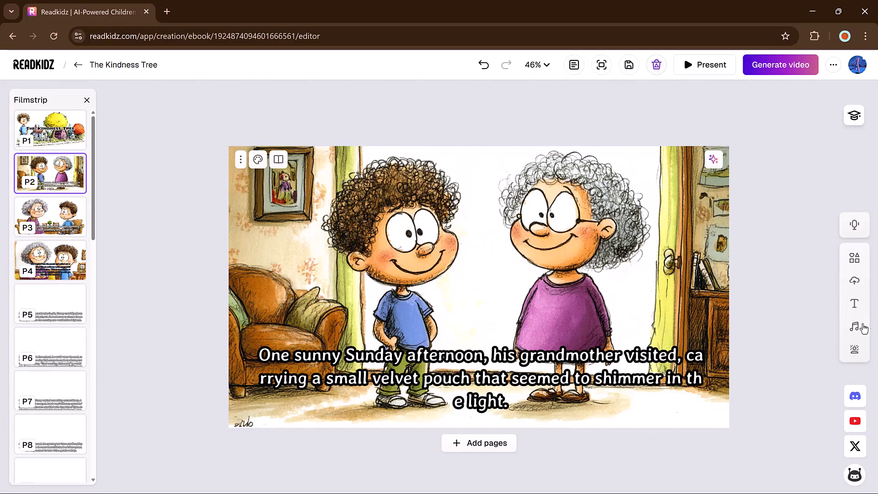
Add the Candy Land track as background music and start generating a video of the book
left_click(855, 326)
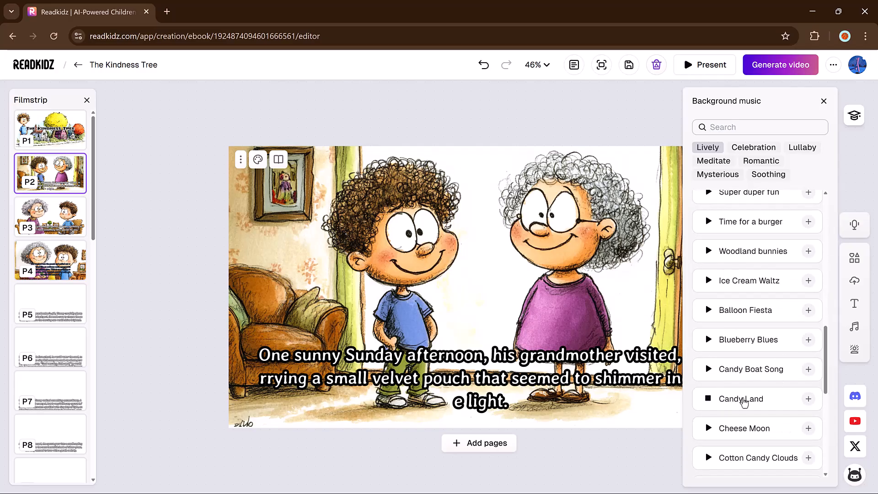
left_click(49, 216)
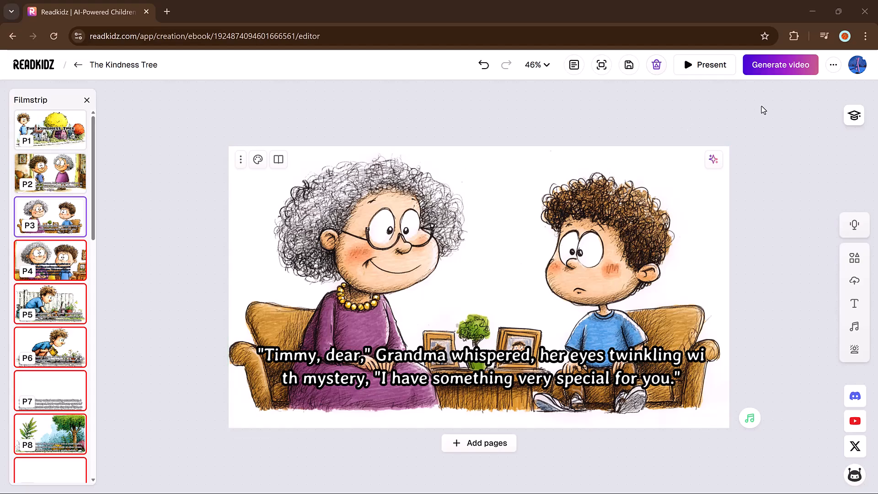
left_click(780, 65)
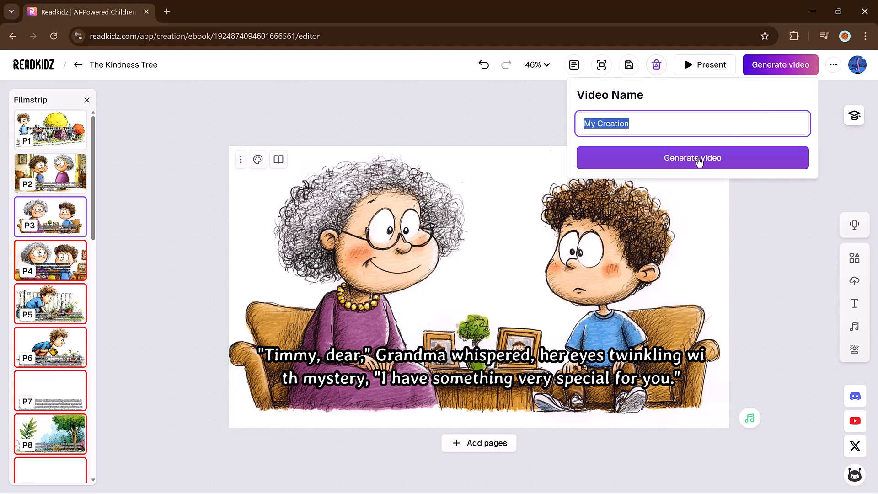
Present the book full screen and turn from the title page through page 5
left_click(692, 158)
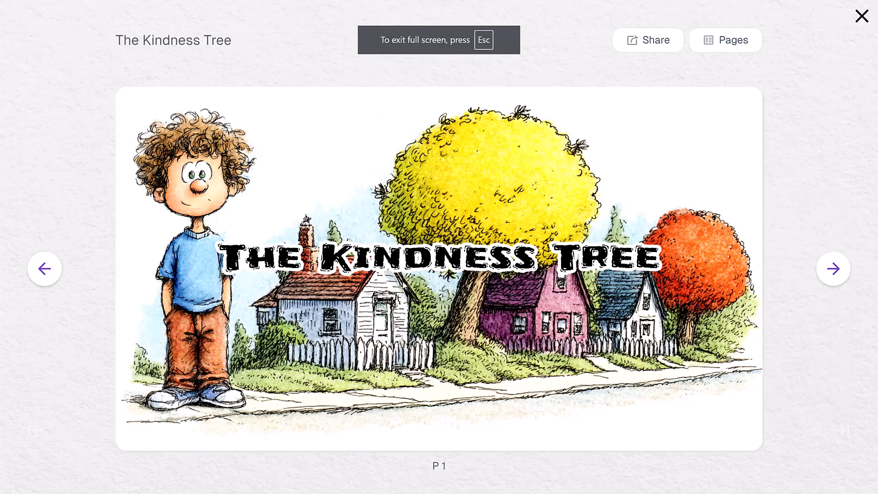
left_click(833, 269)
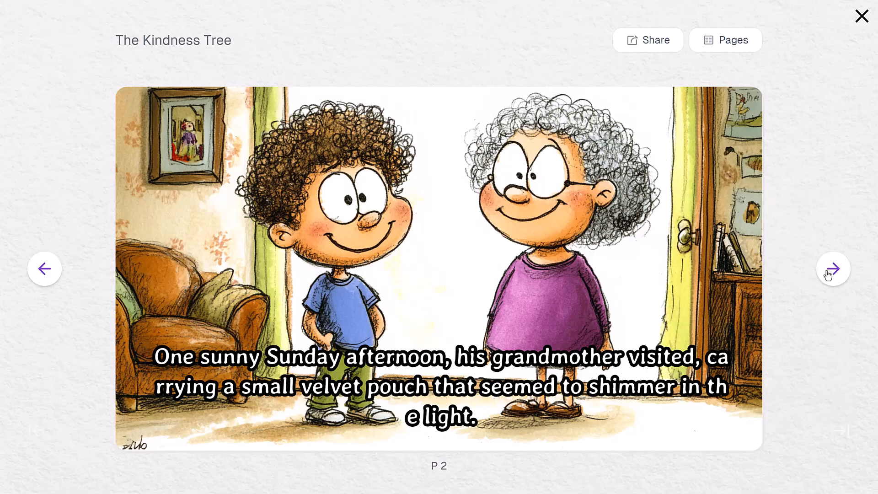
left_click(833, 269)
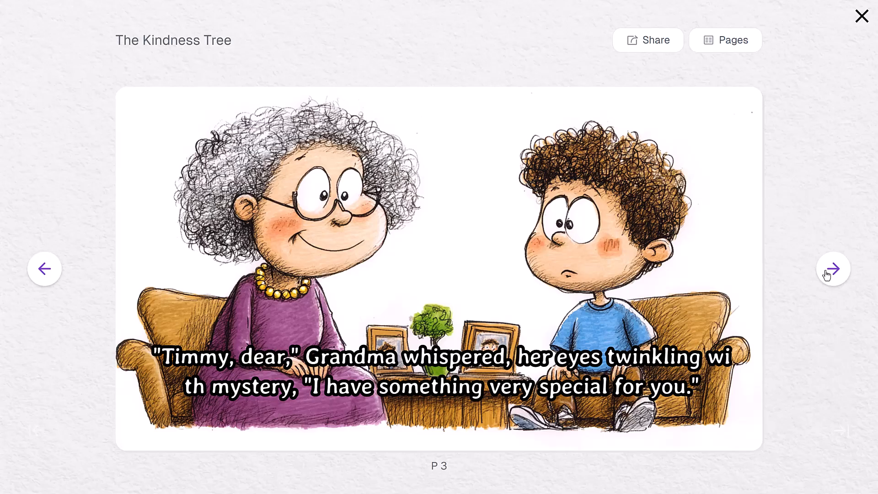
left_click(832, 268)
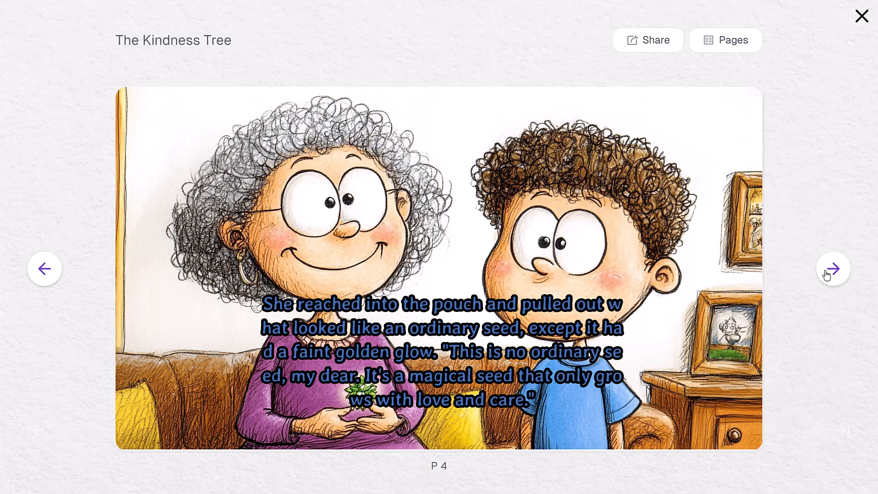
mouse_move(625, 306)
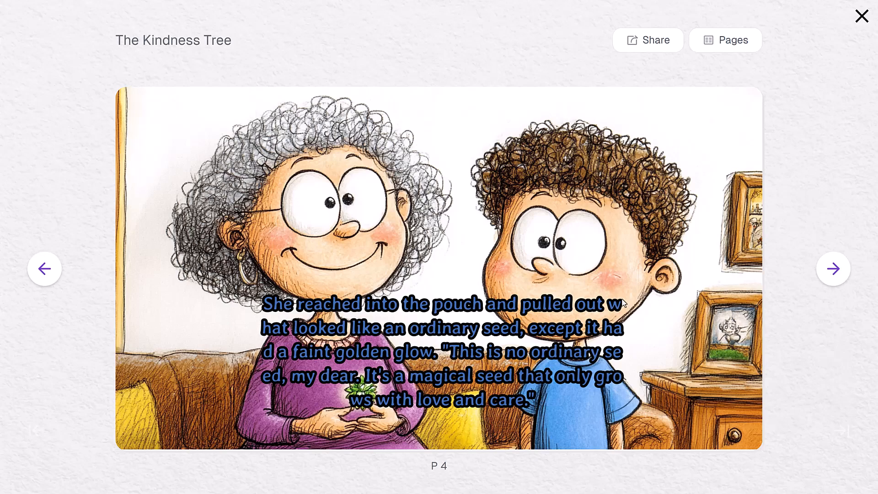
mouse_move(830, 313)
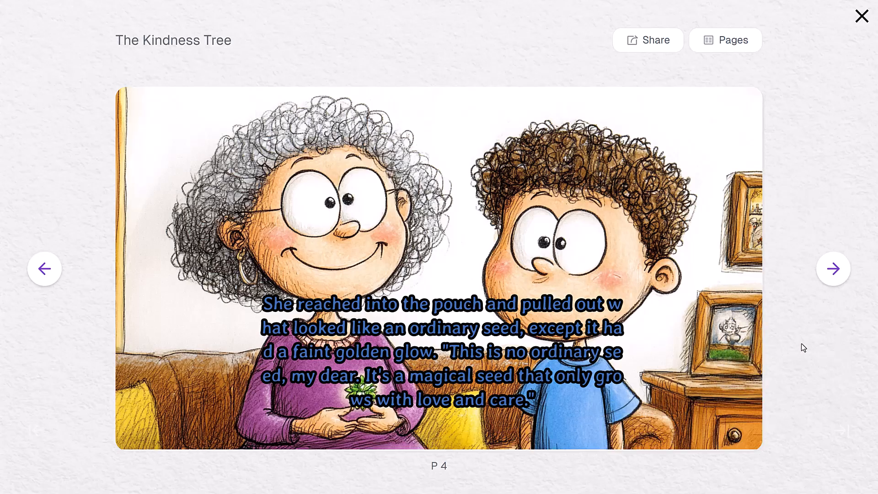
mouse_move(831, 270)
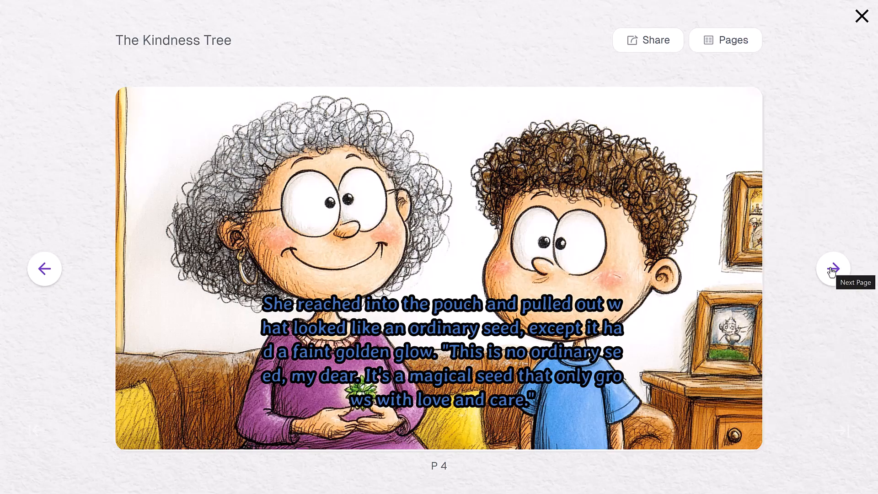
left_click(833, 268)
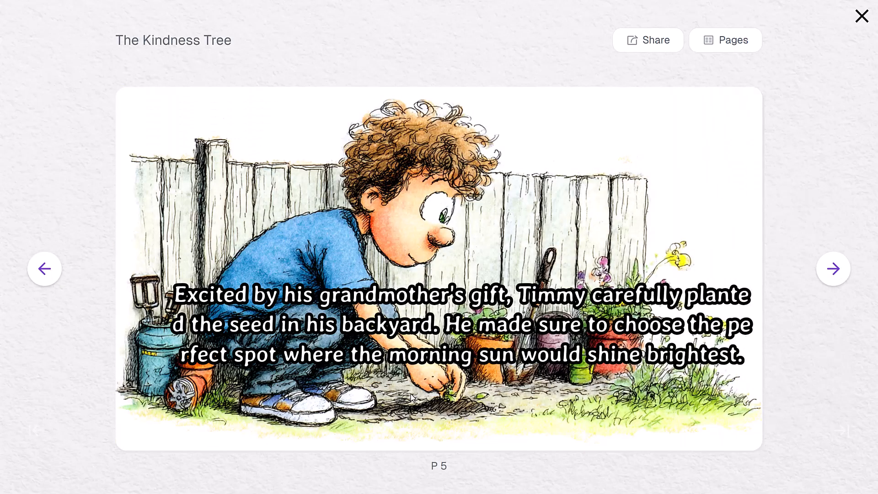
mouse_move(833, 268)
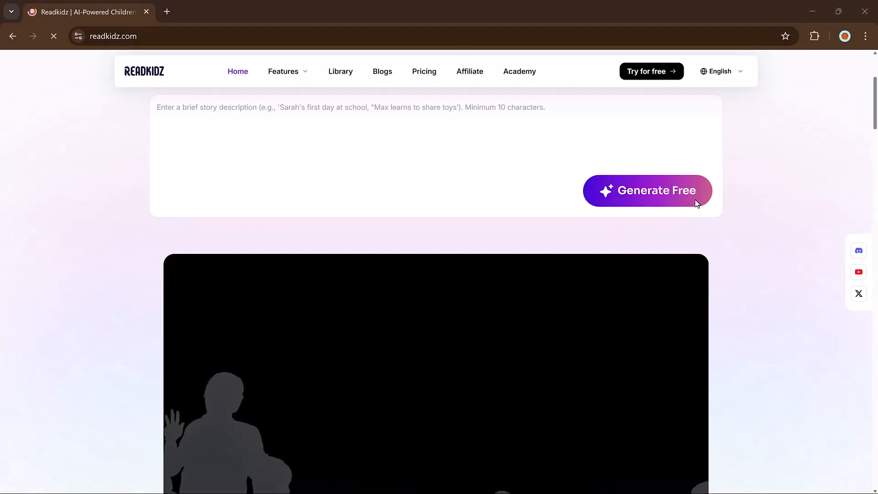
scroll("down", 3)
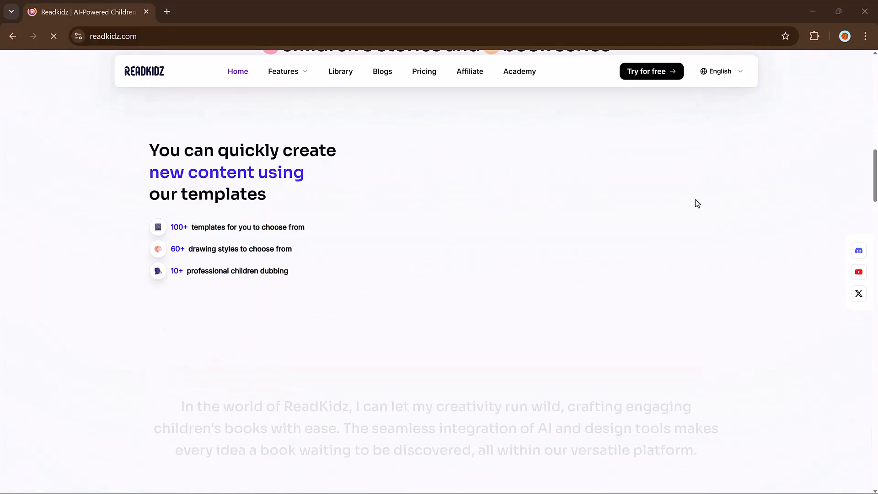
scroll("down", 3)
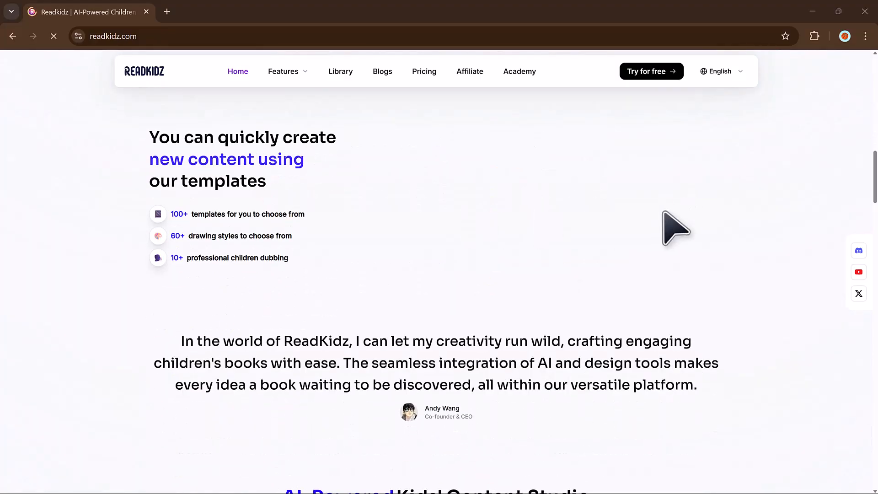
scroll("down", 3)
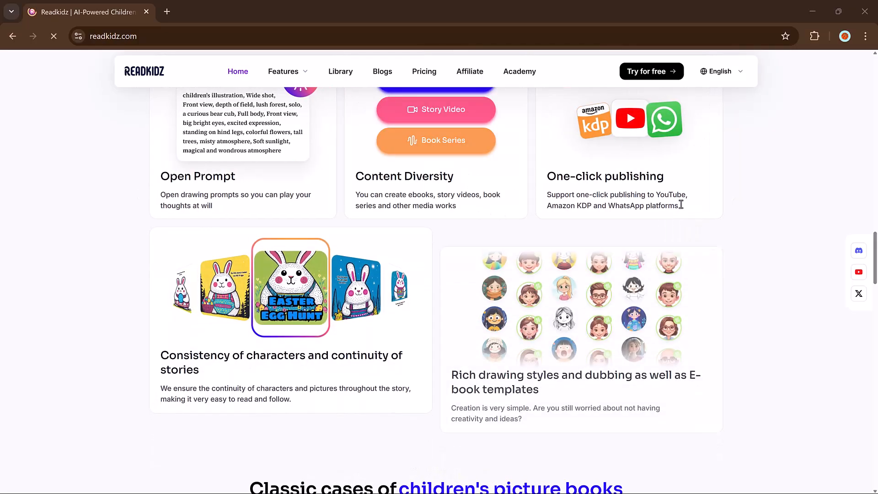
scroll("down", 3)
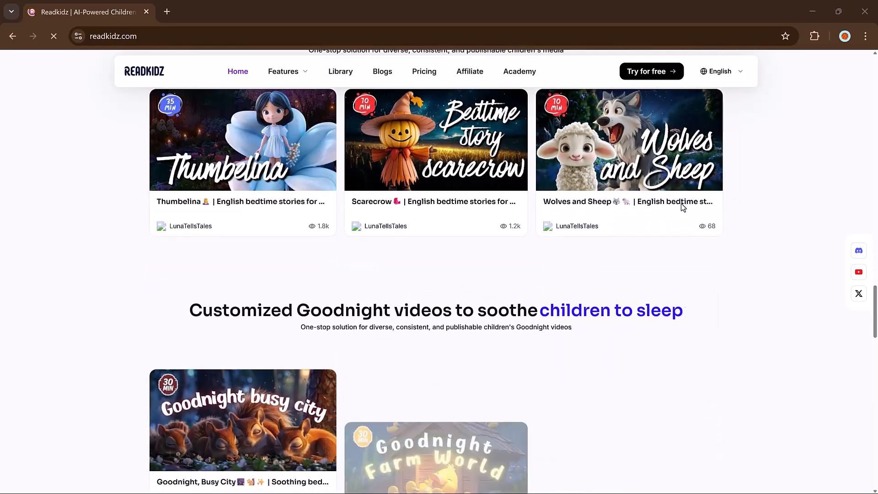
scroll("down", 3)
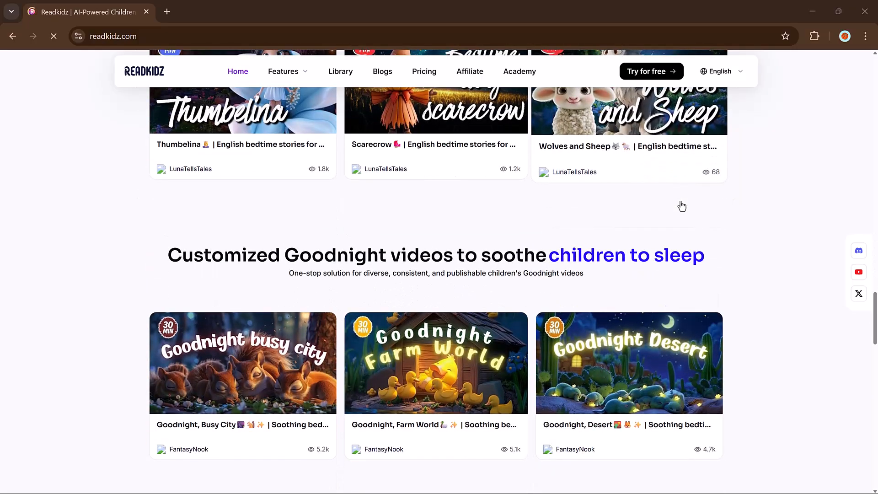
scroll("down", 3)
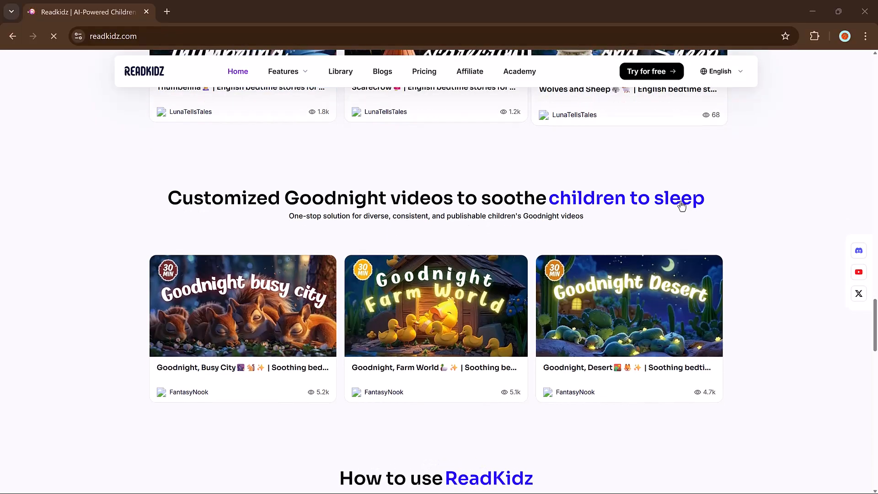